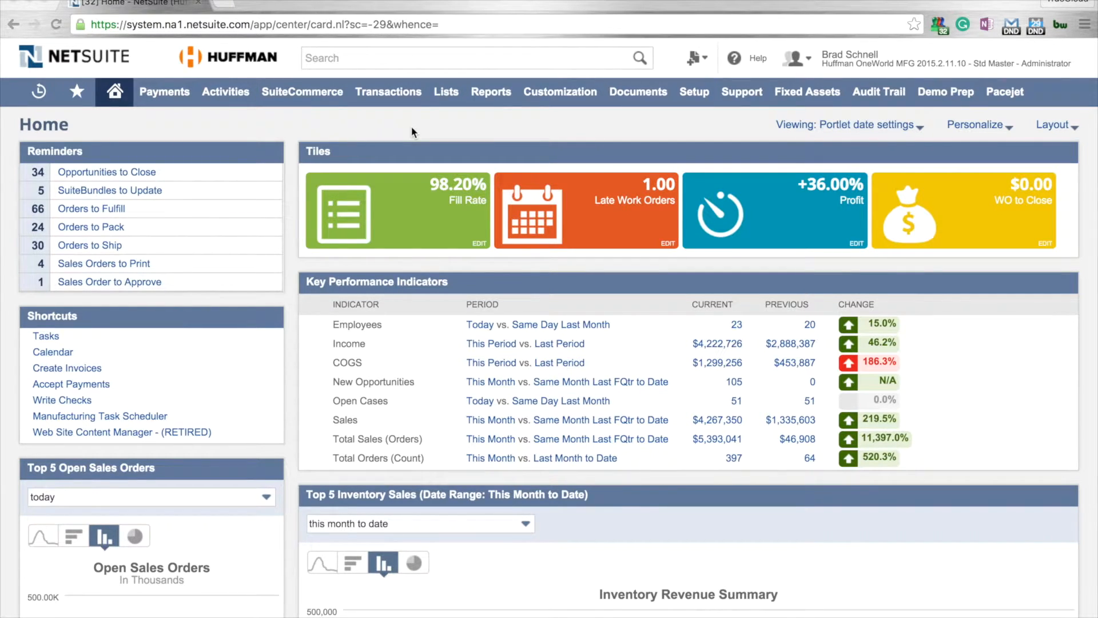
{"action": "mouse_move", "coordinate": [446, 96]}
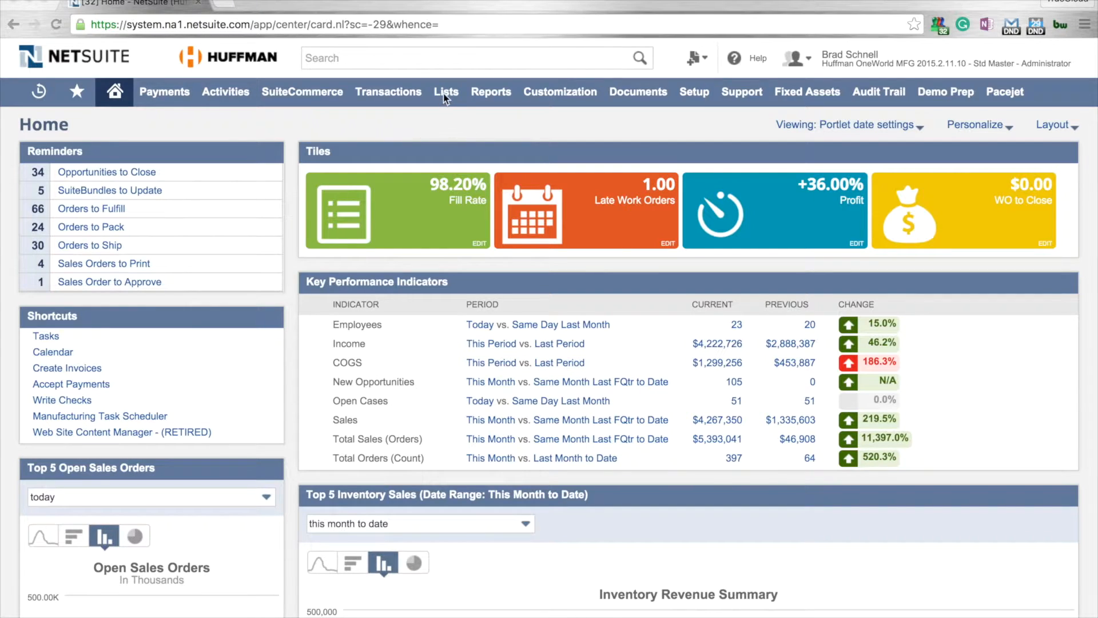
Step: Navigate from the Home dashboard to the Lists overview page via the Lists menu
{"action": "left_click", "coordinate": [446, 92]}
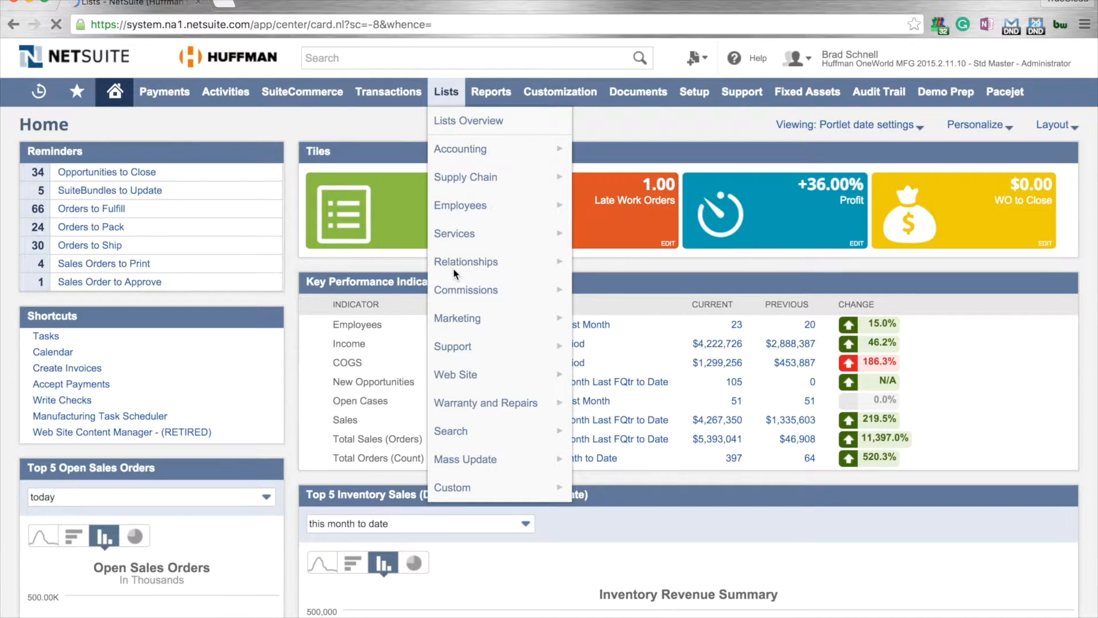
{"action": "left_click", "coordinate": [469, 120]}
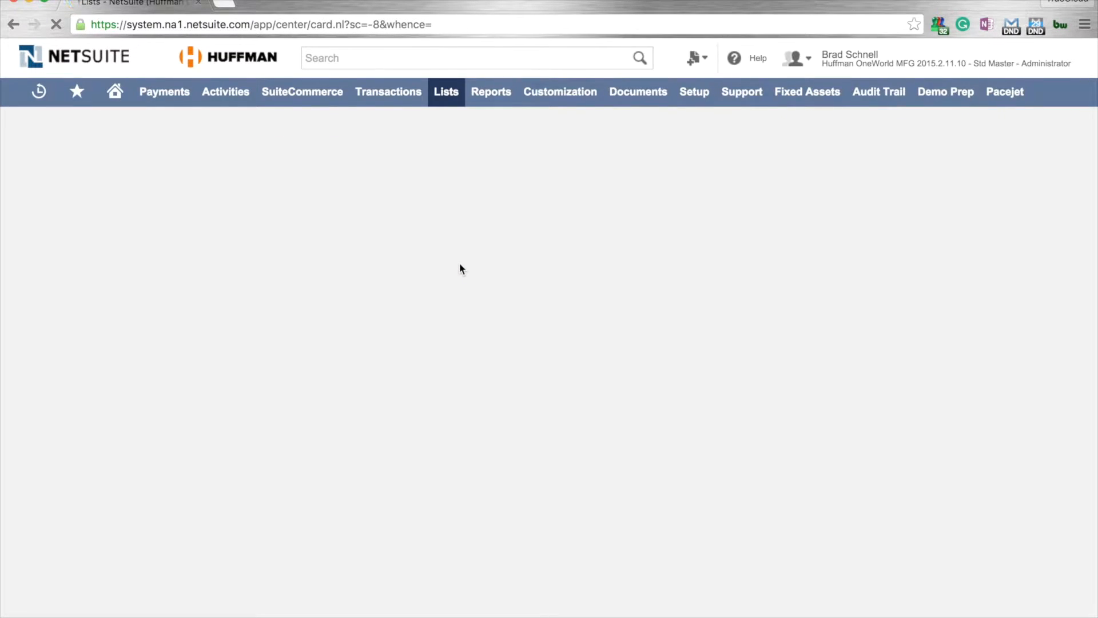
{"action": "left_click", "coordinate": [446, 92]}
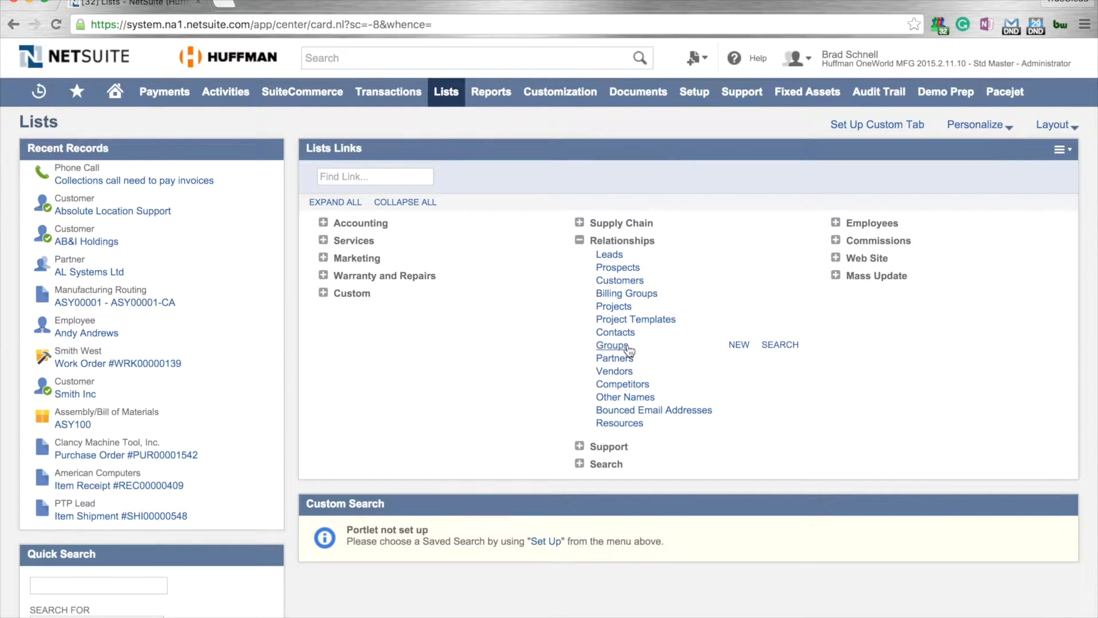
{"action": "mouse_move", "coordinate": [620, 281]}
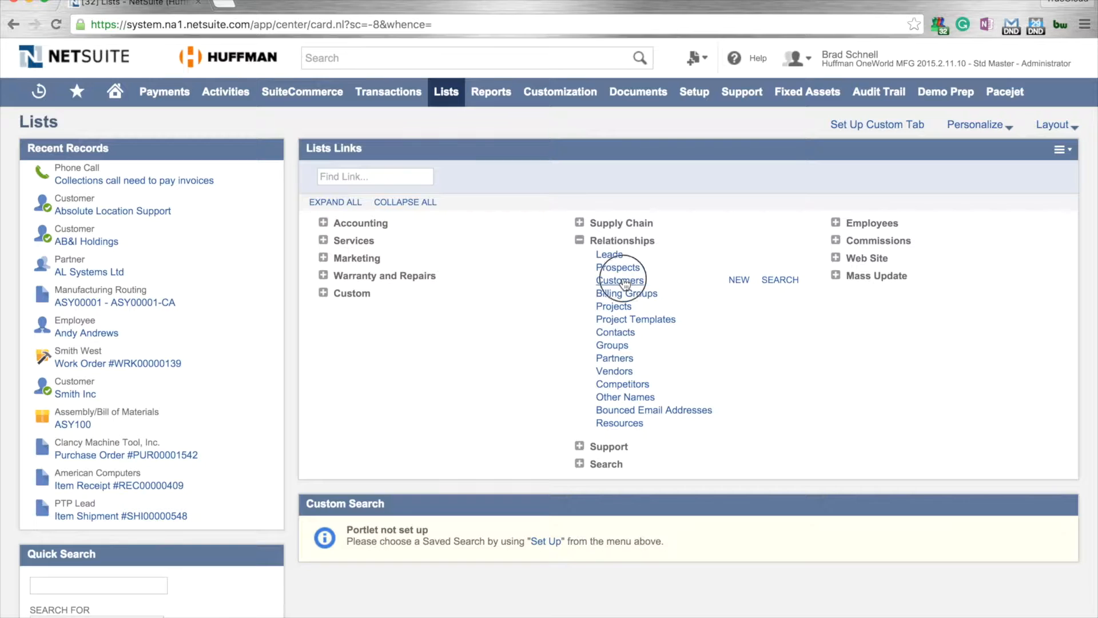
Step: Open the Customers list from the Relationships section
{"action": "left_click", "coordinate": [619, 280]}
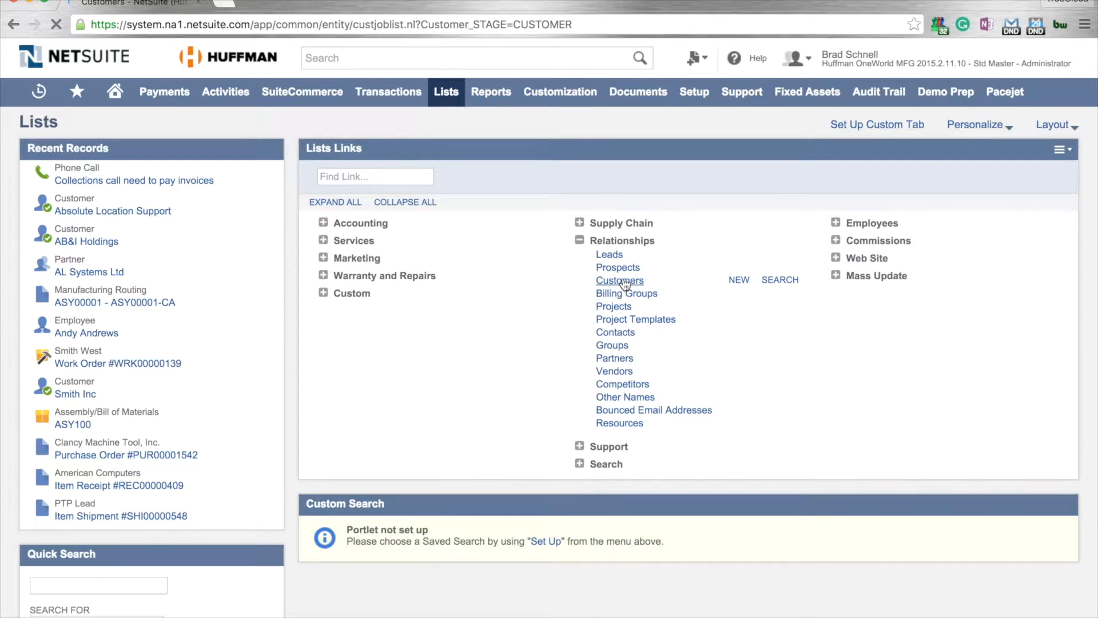
{"action": "left_click", "coordinate": [619, 281]}
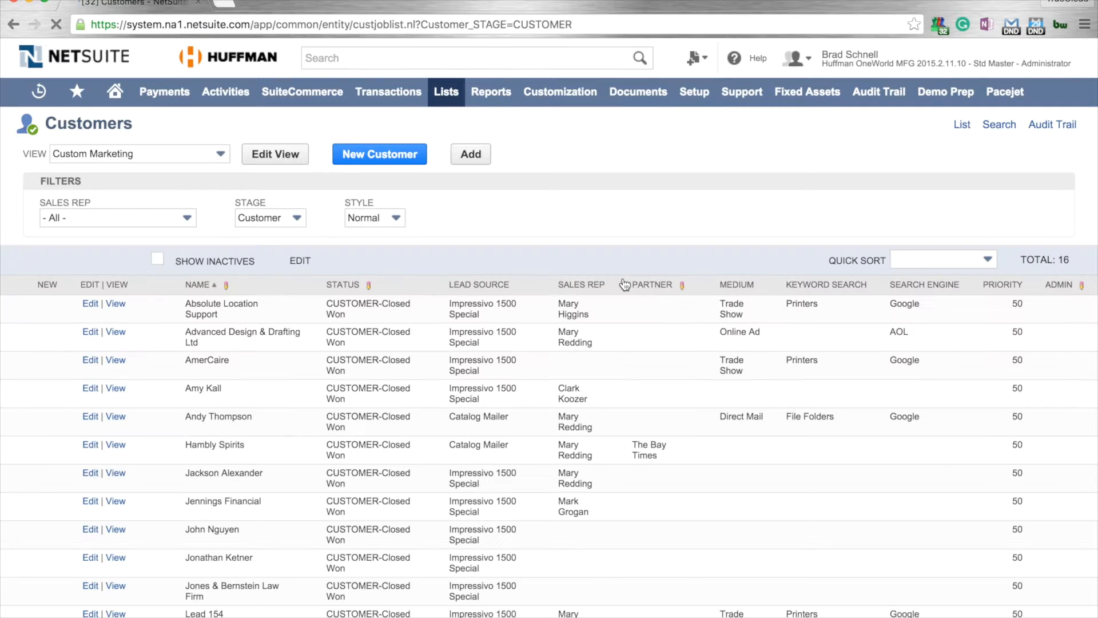
{"action": "left_click", "coordinate": [338, 260]}
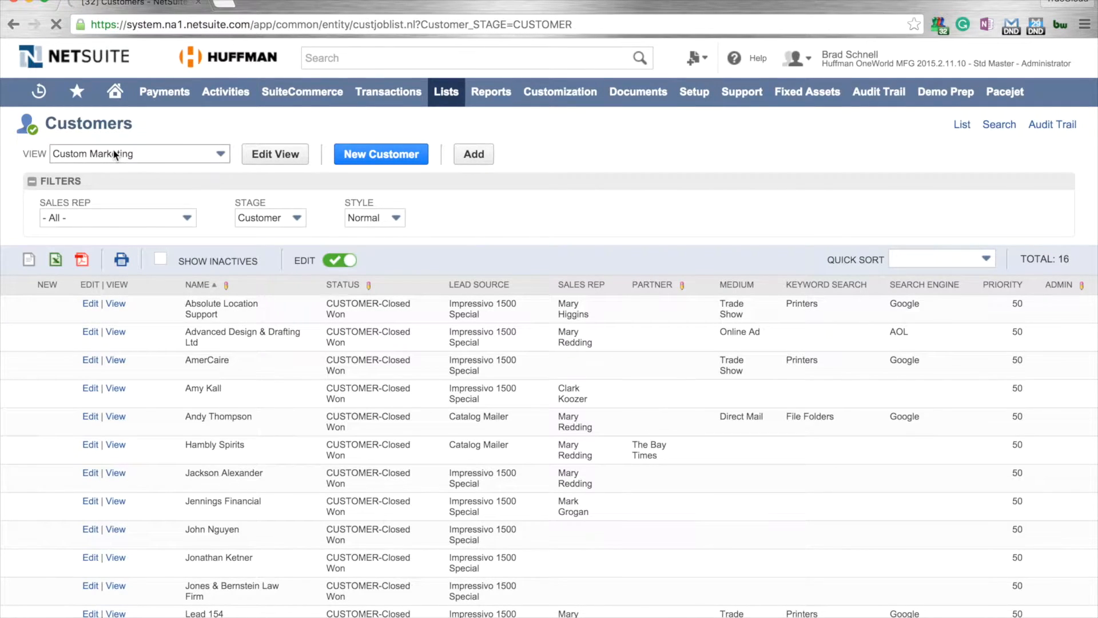
{"action": "left_click", "coordinate": [139, 154]}
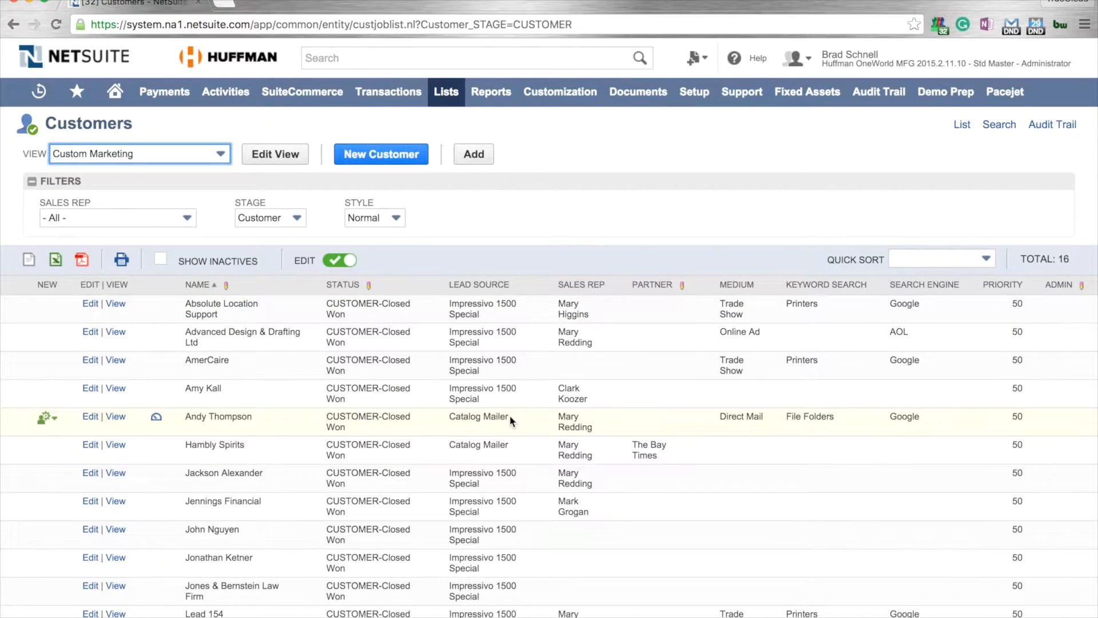
Step: Switch the Customers list to the Collections view with overdue balance and credit columns
{"action": "left_click", "coordinate": [139, 153]}
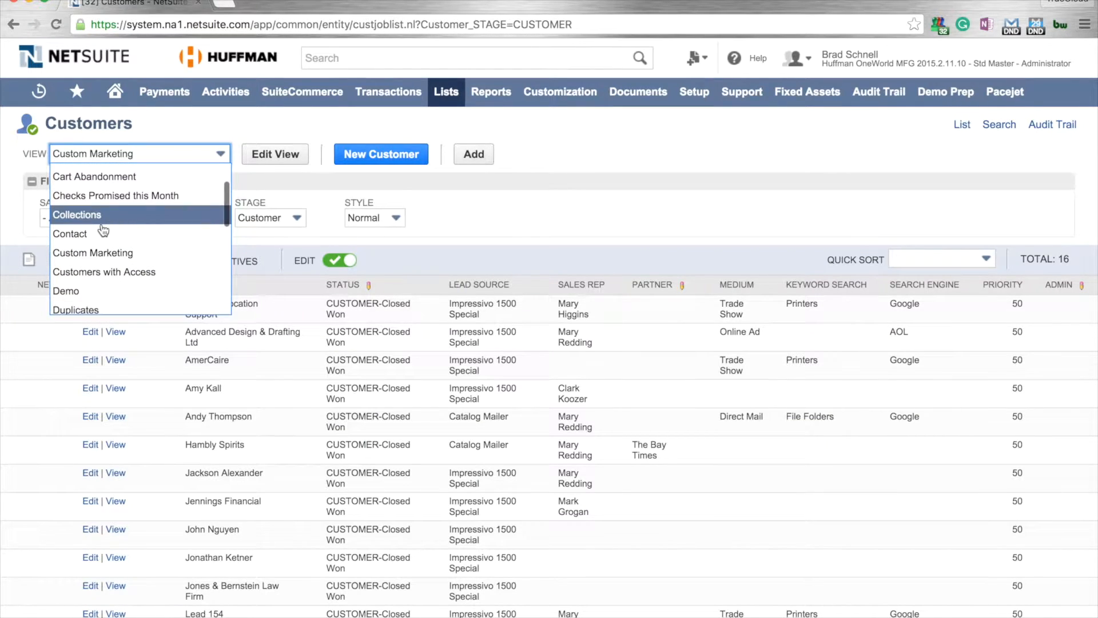
{"action": "left_click", "coordinate": [77, 215]}
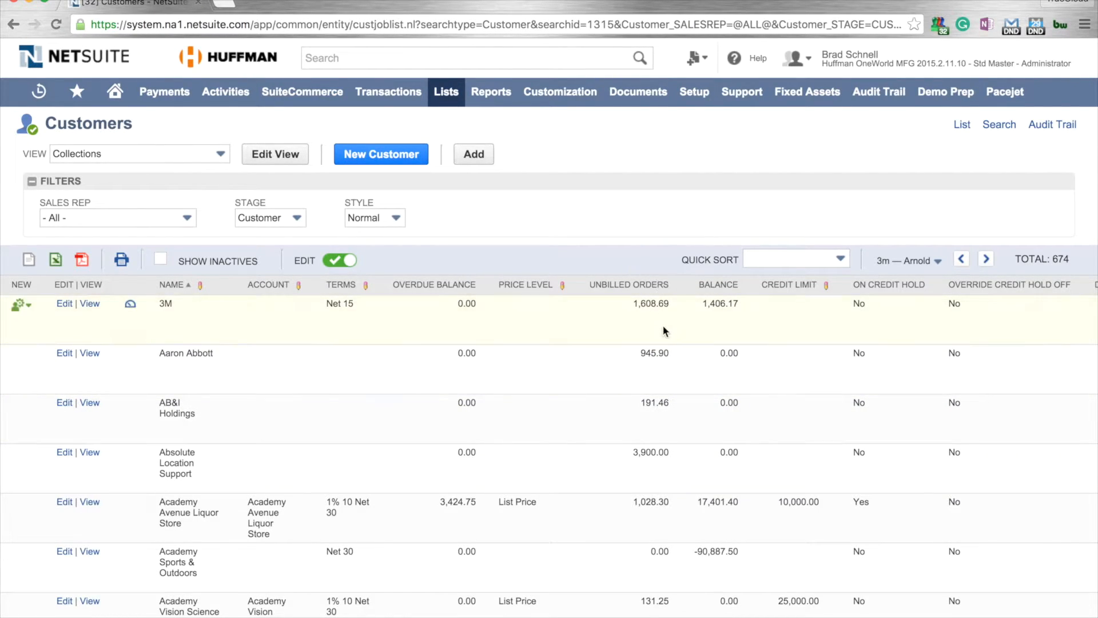
{"action": "mouse_move", "coordinate": [455, 342]}
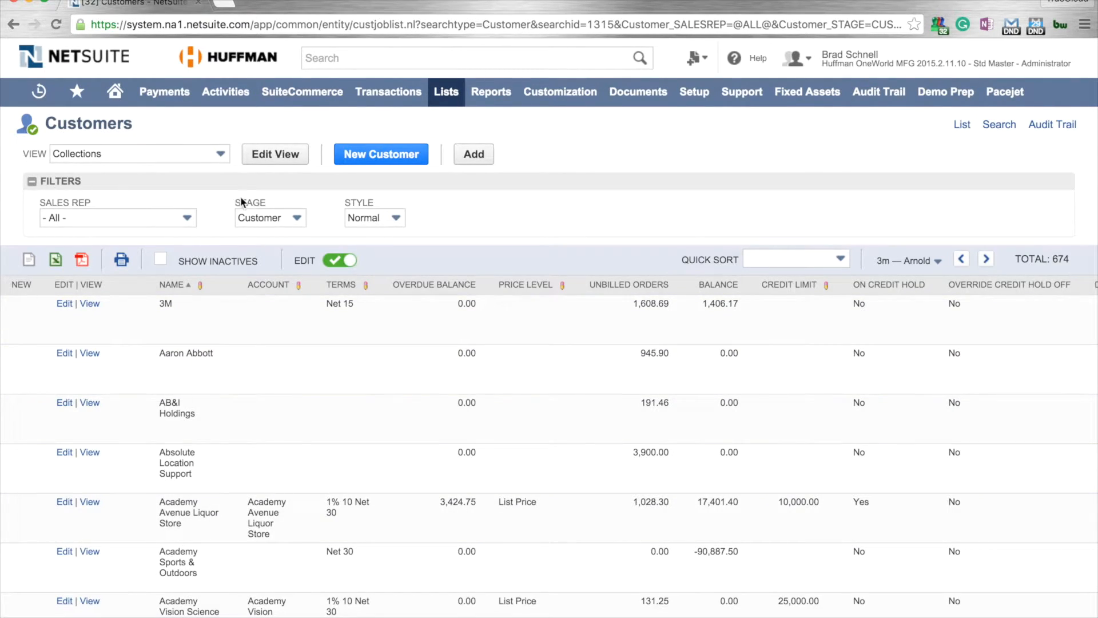
{"action": "left_click", "coordinate": [116, 218]}
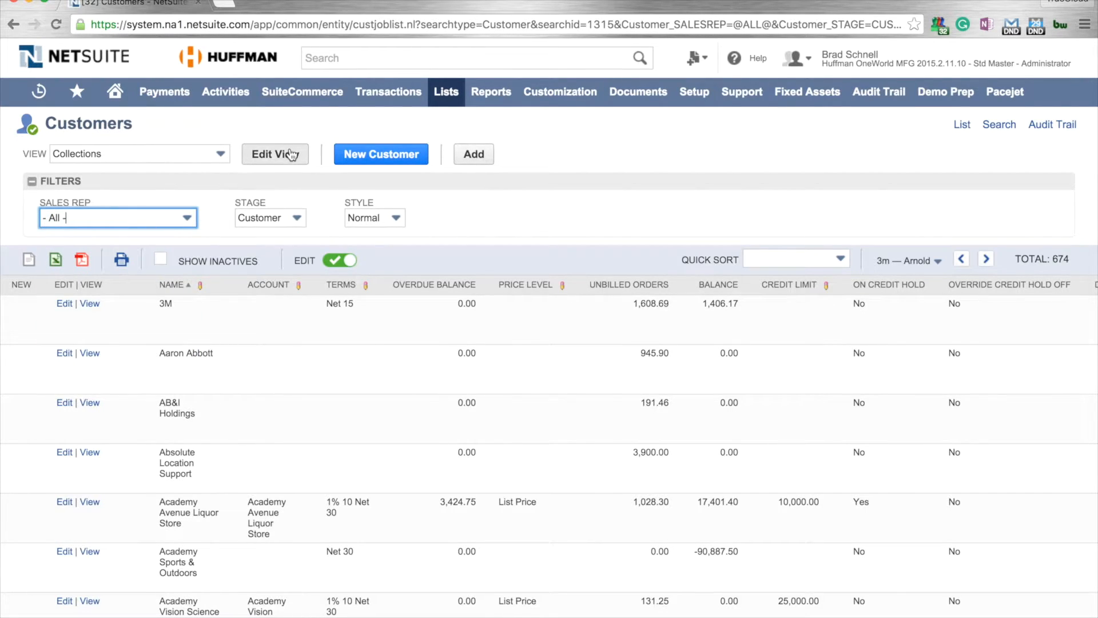
Step: Edit the Collections view and add an Email results column positioned right after Terms
{"action": "left_click", "coordinate": [274, 154]}
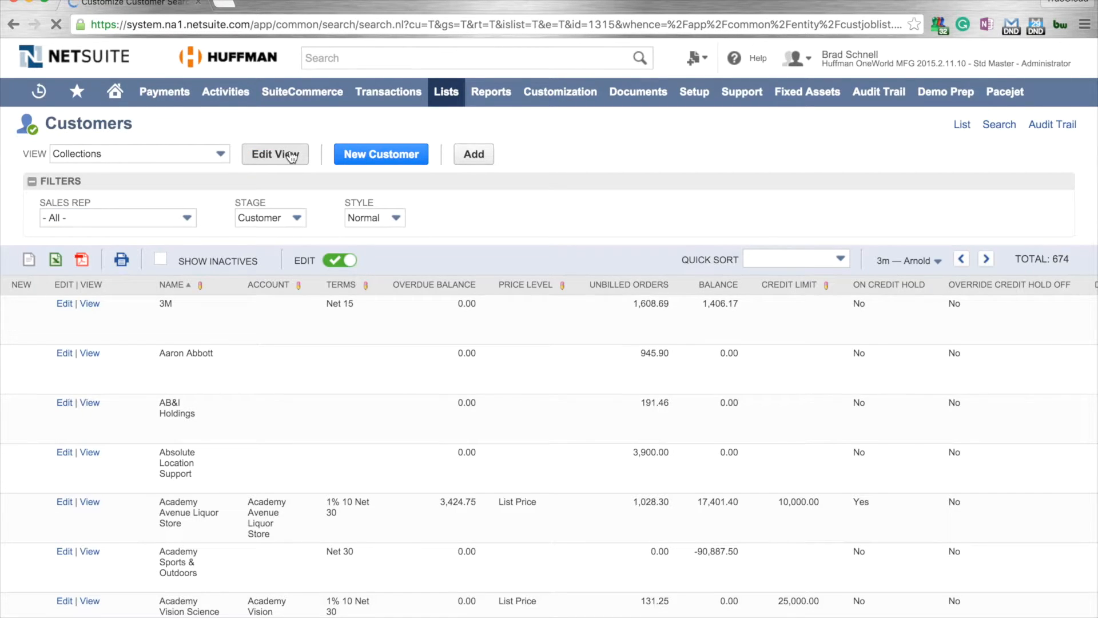
{"action": "left_click", "coordinate": [275, 153]}
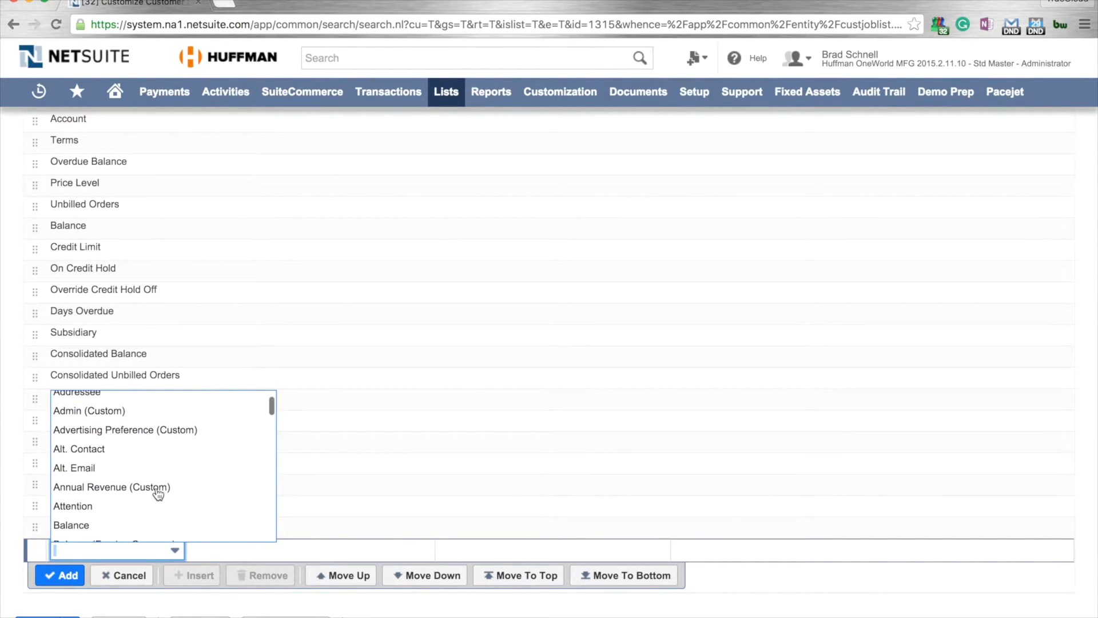
{"action": "scroll", "scroll_direction": "down", "scroll_amount": 3}
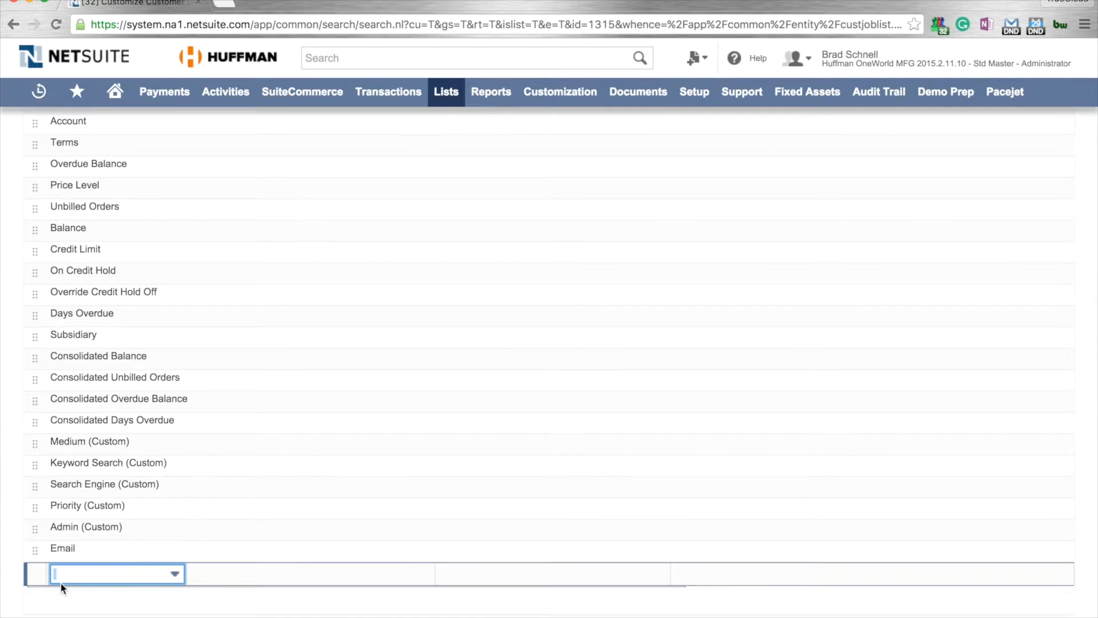
{"action": "left_click", "coordinate": [62, 548]}
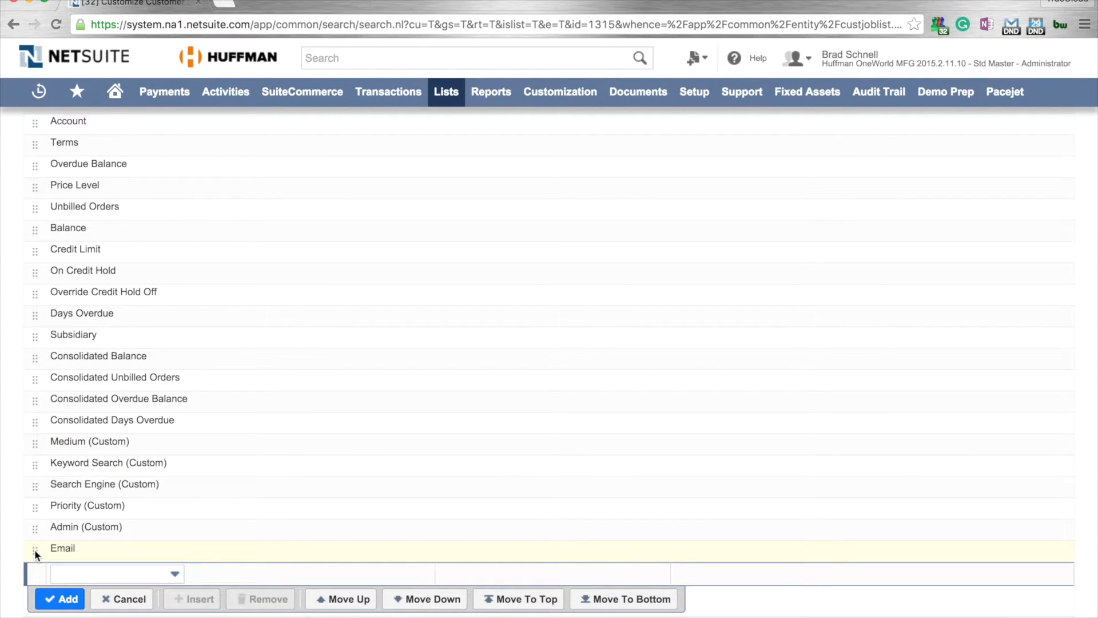
{"action": "left_click", "coordinate": [62, 548]}
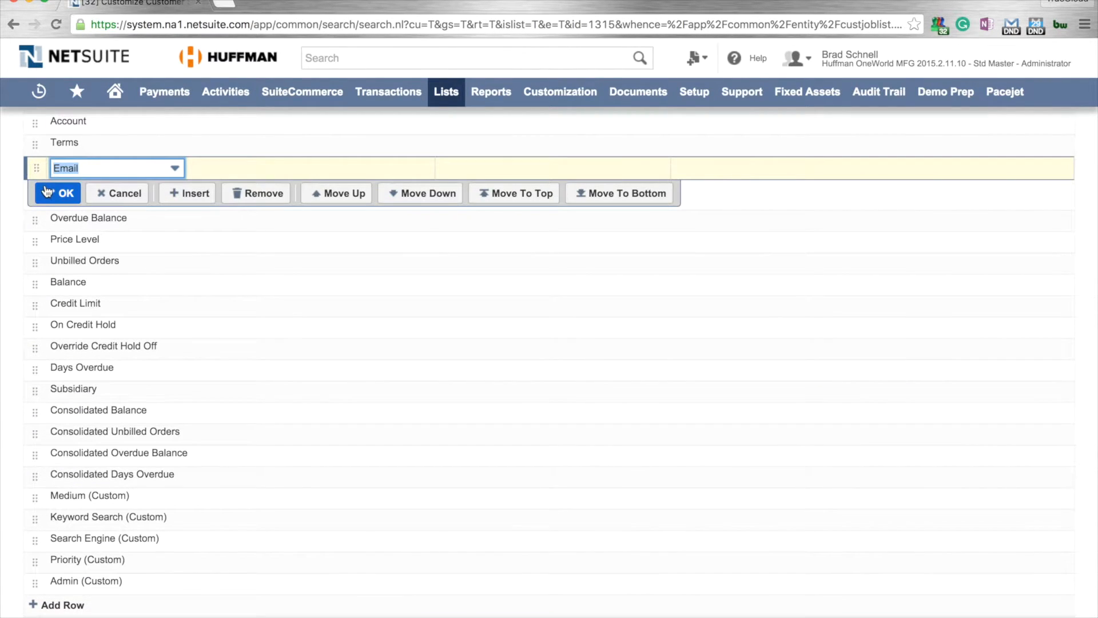
{"action": "left_click", "coordinate": [58, 192]}
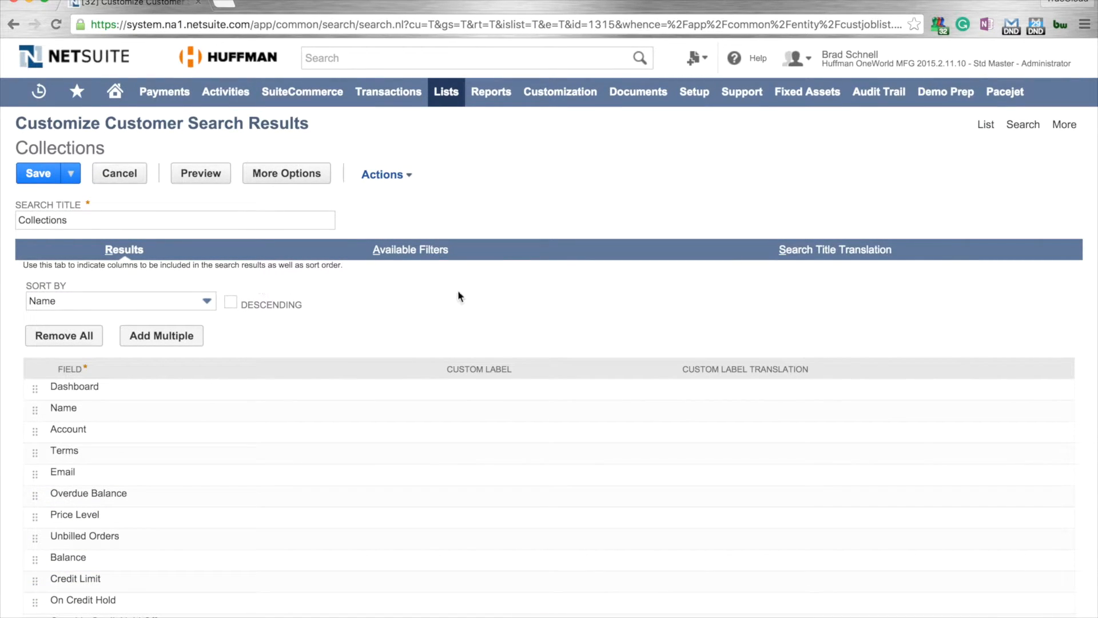
Step: Add State/Province as an available filter, leaving Show as Multi-Select unchecked
{"action": "left_click", "coordinate": [409, 250]}
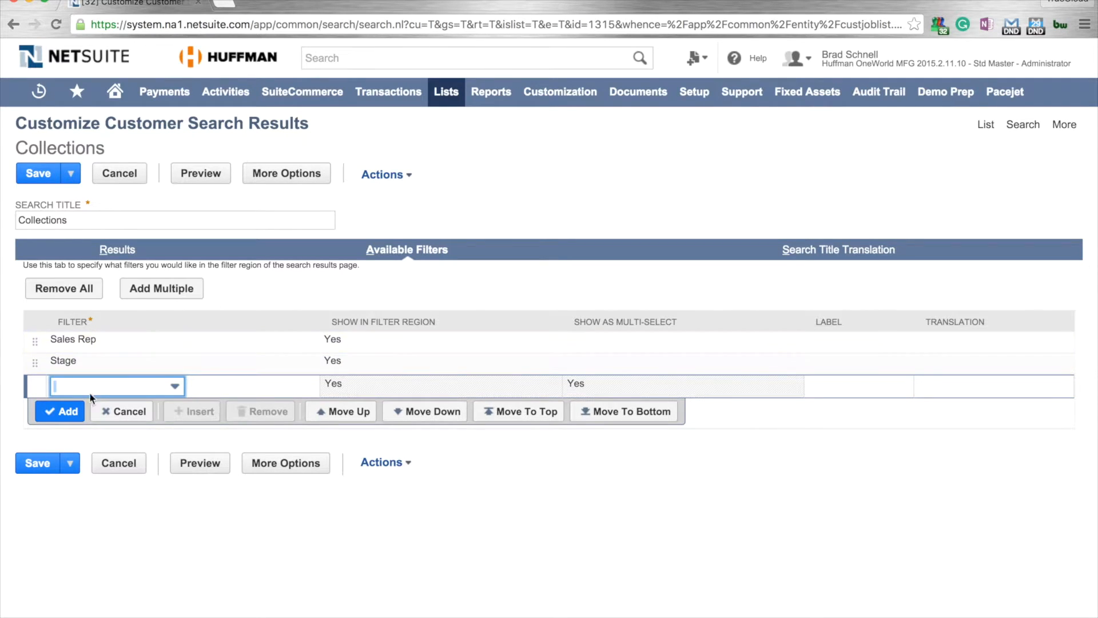
{"action": "type", "text": "Stage"}
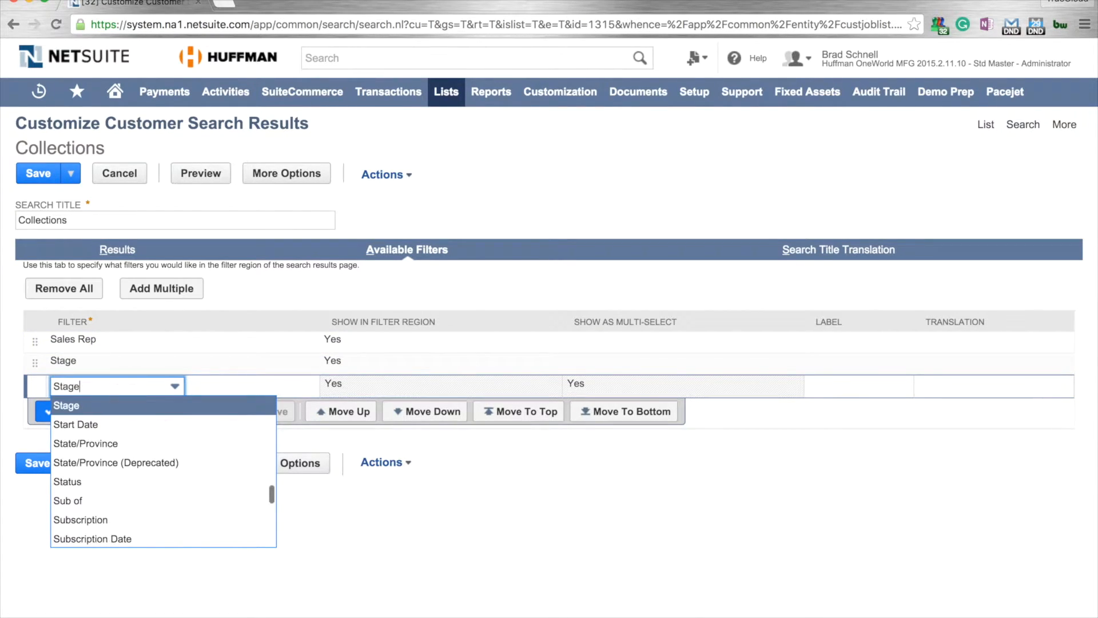
{"action": "left_click", "coordinate": [86, 405]}
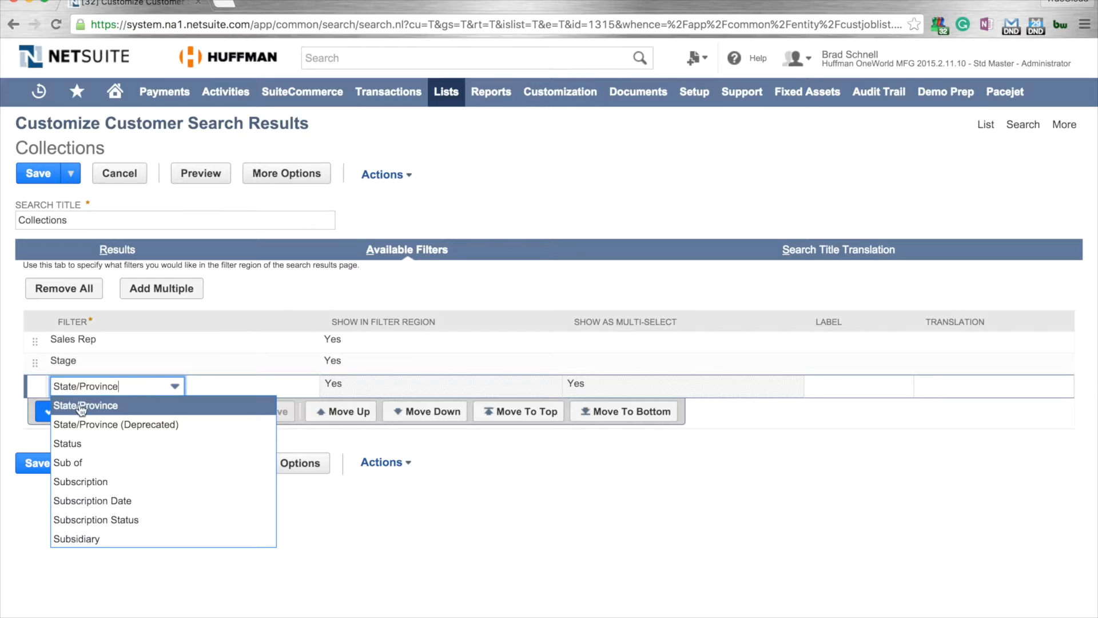
{"action": "left_click", "coordinate": [86, 405]}
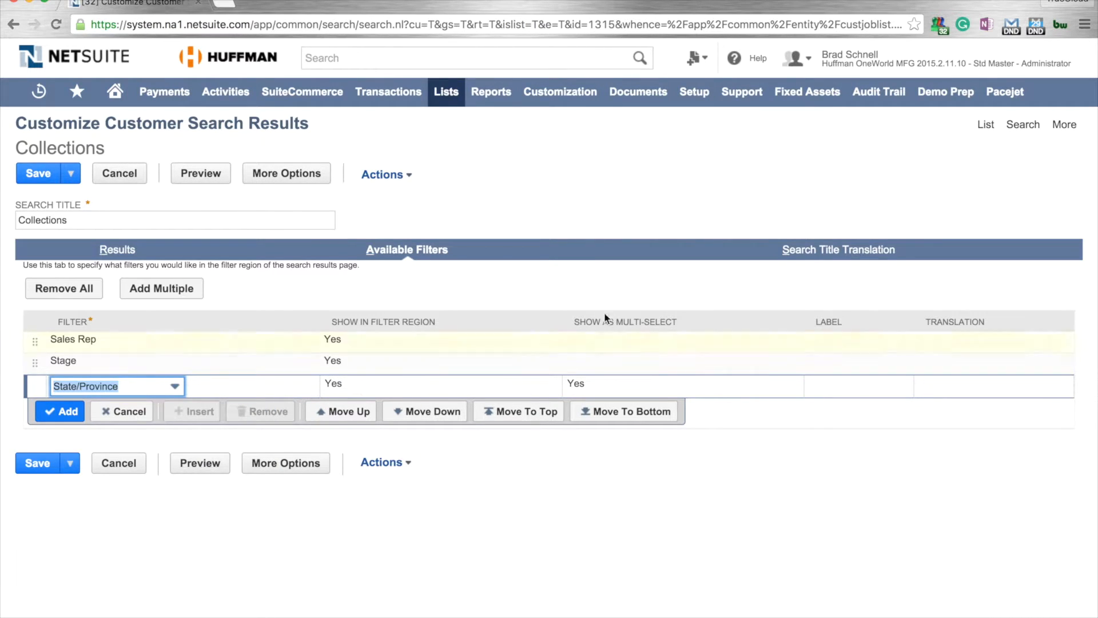
{"action": "left_click", "coordinate": [498, 384]}
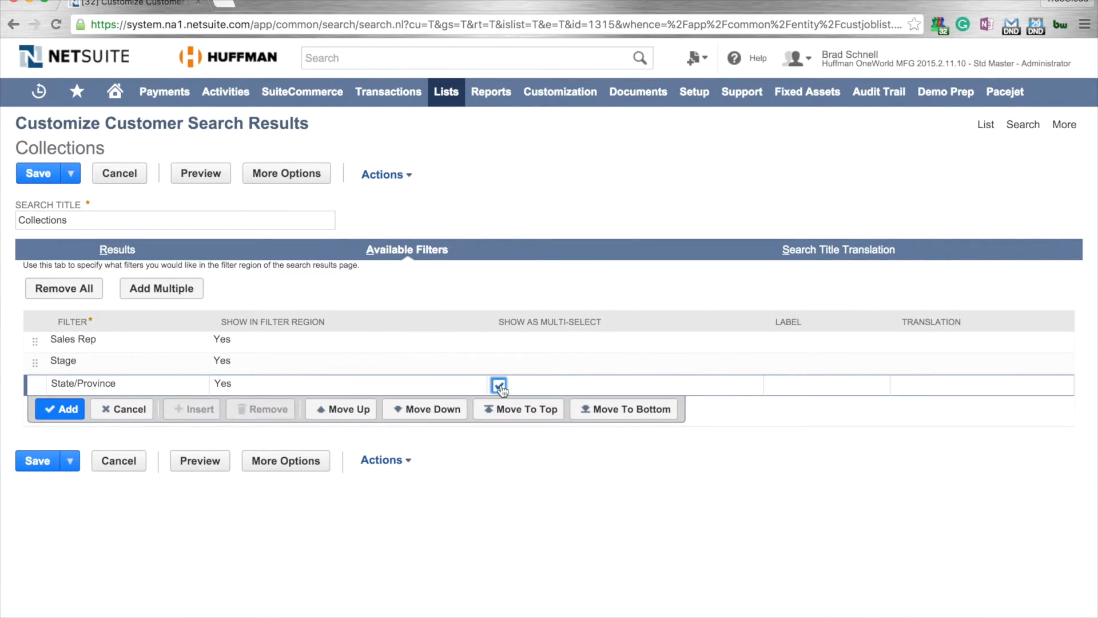
{"action": "left_click", "coordinate": [498, 385]}
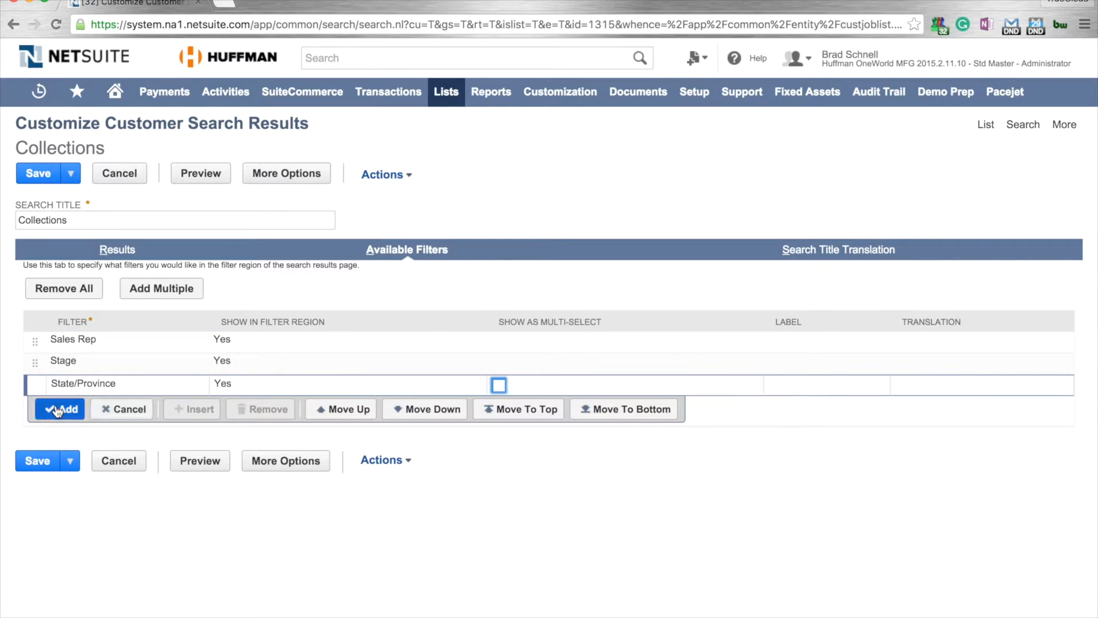
{"action": "left_click", "coordinate": [64, 408]}
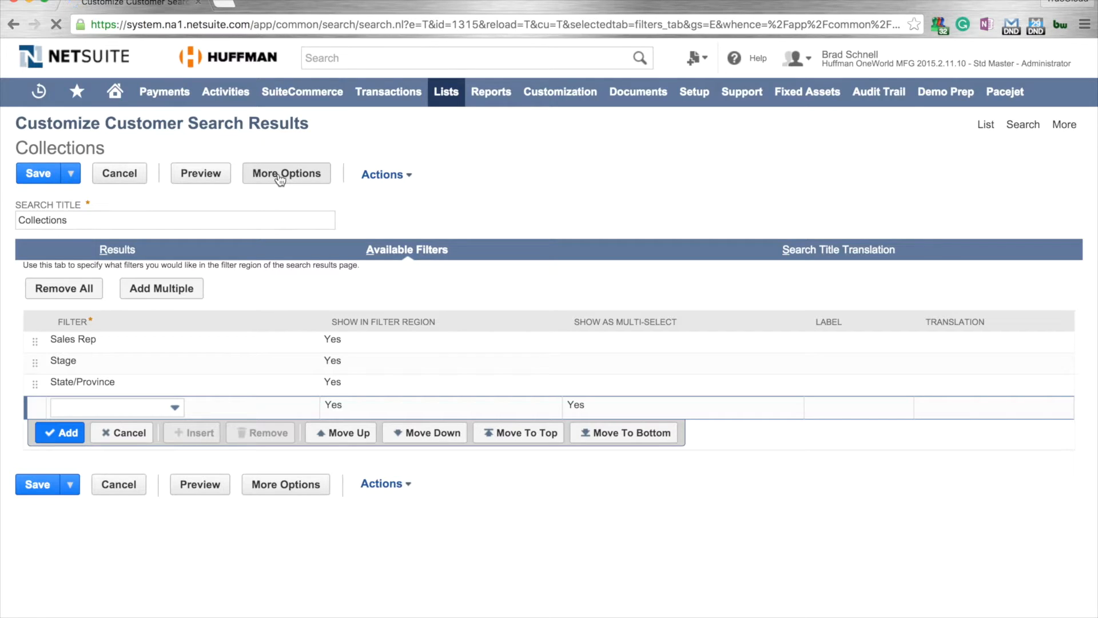
Step: Show the full search options and begin a new rule on the Highlighting subtab
{"action": "left_click", "coordinate": [286, 173]}
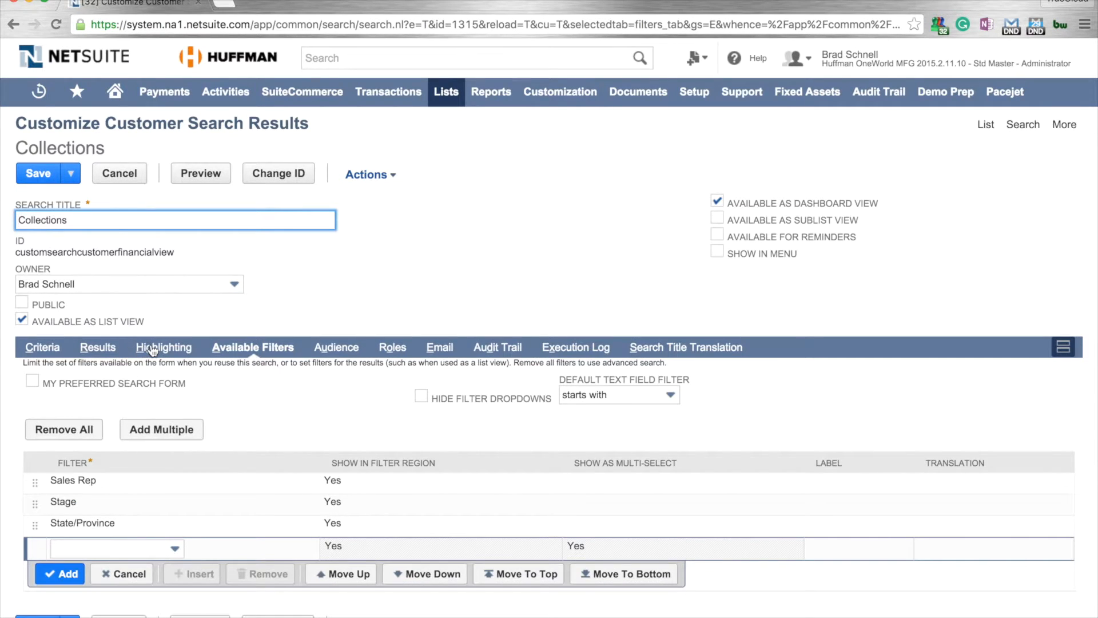
{"action": "left_click", "coordinate": [164, 347]}
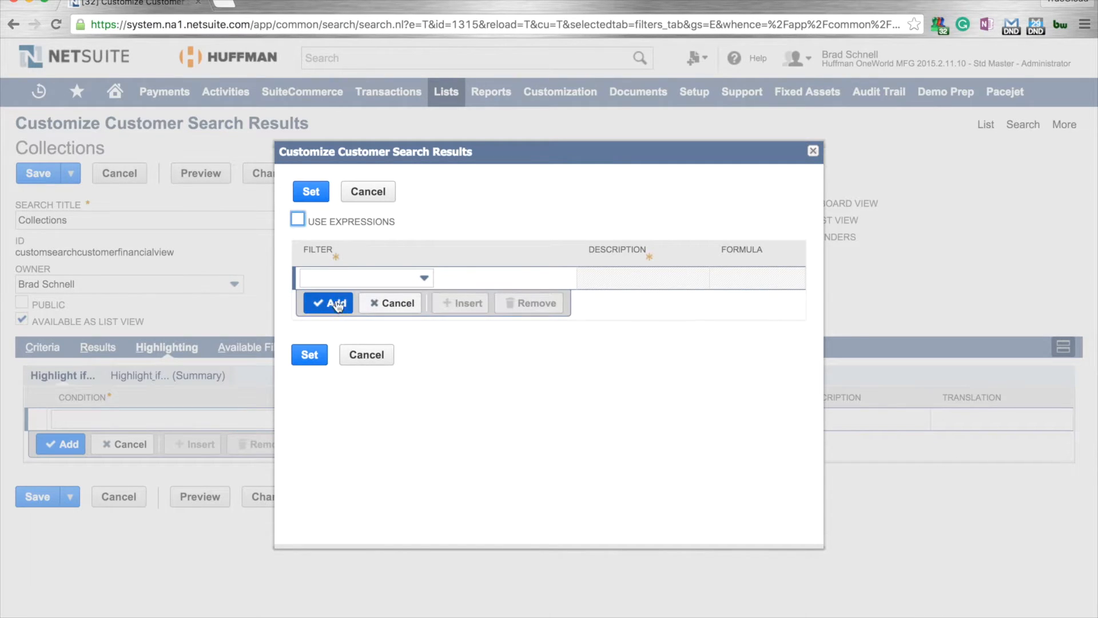
Step: Set the rule's condition to Overdue Balance greater than 0.00
{"action": "left_click", "coordinate": [364, 277]}
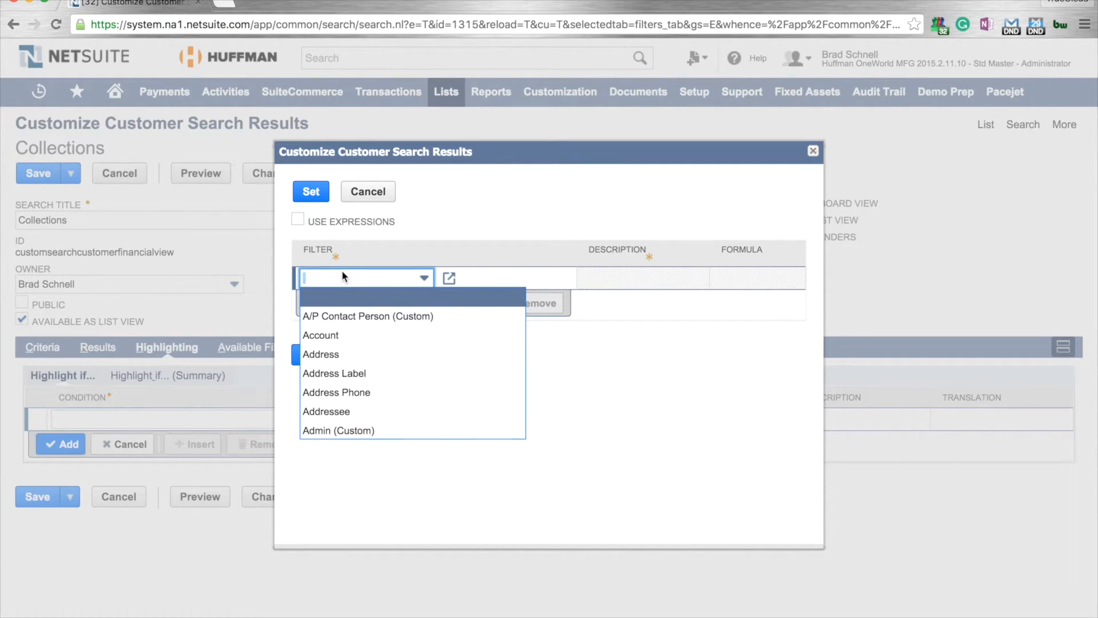
{"action": "type", "text": "On Credit Hold"}
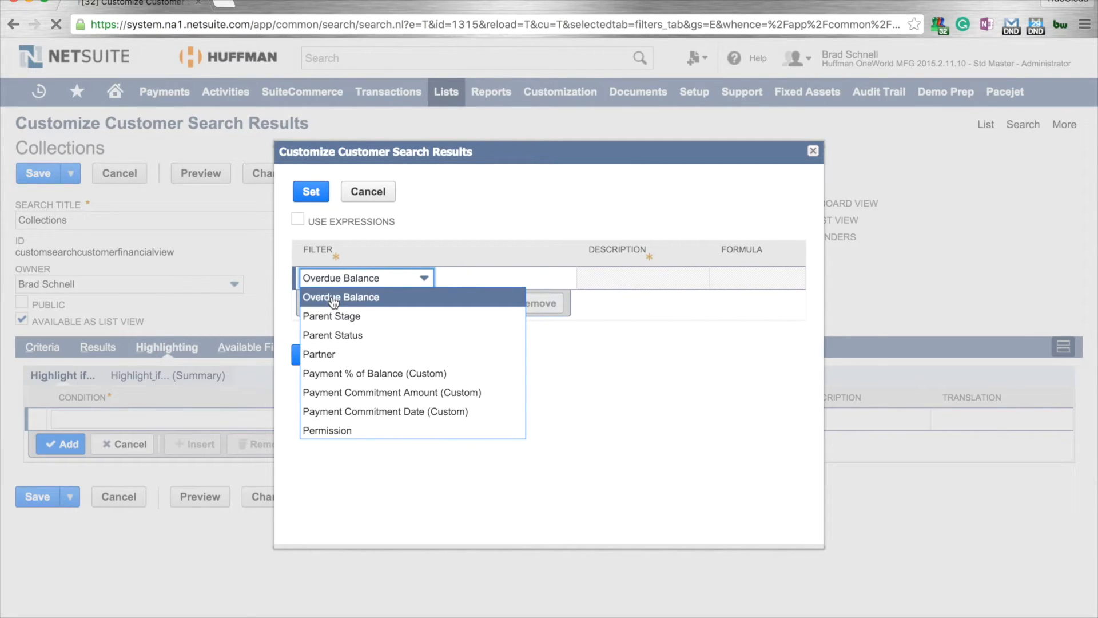
{"action": "left_click", "coordinate": [341, 297]}
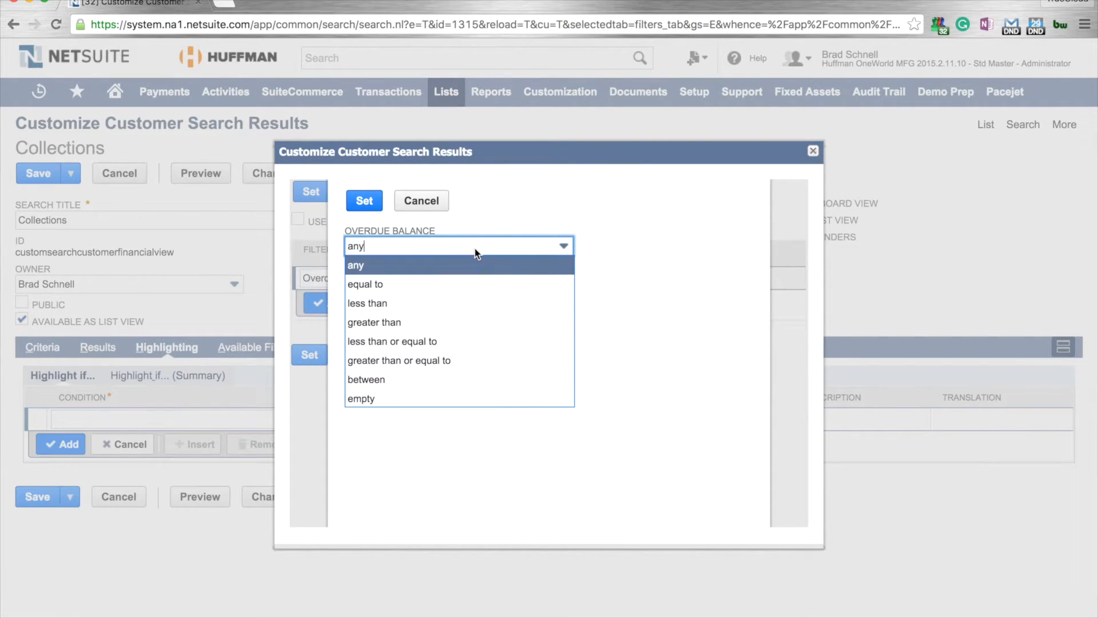
{"action": "left_click", "coordinate": [374, 323]}
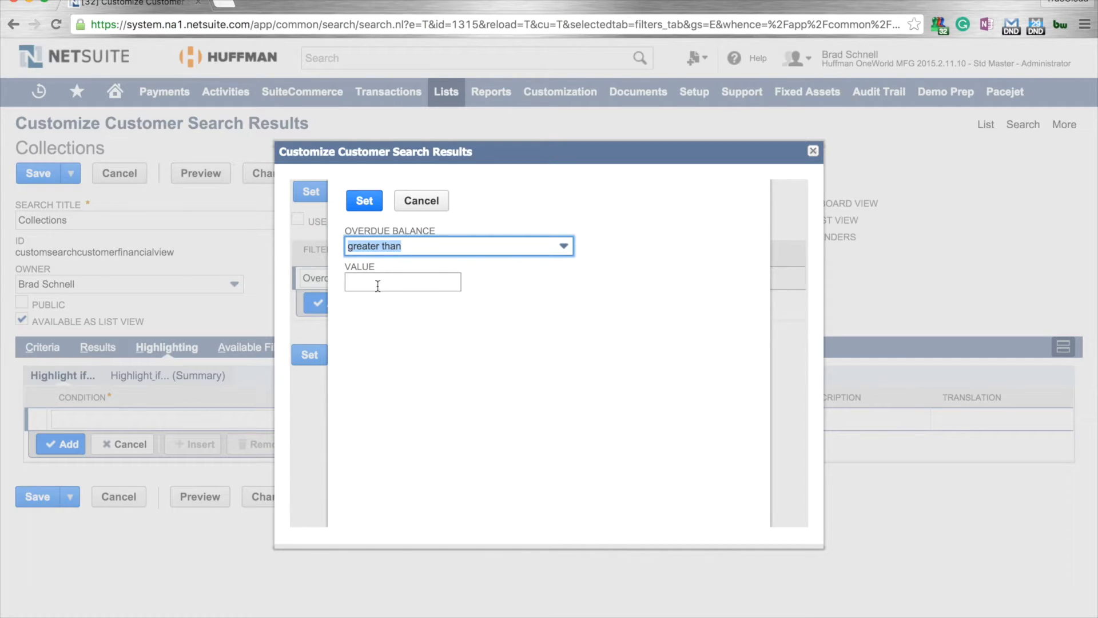
{"action": "type", "text": "0.00"}
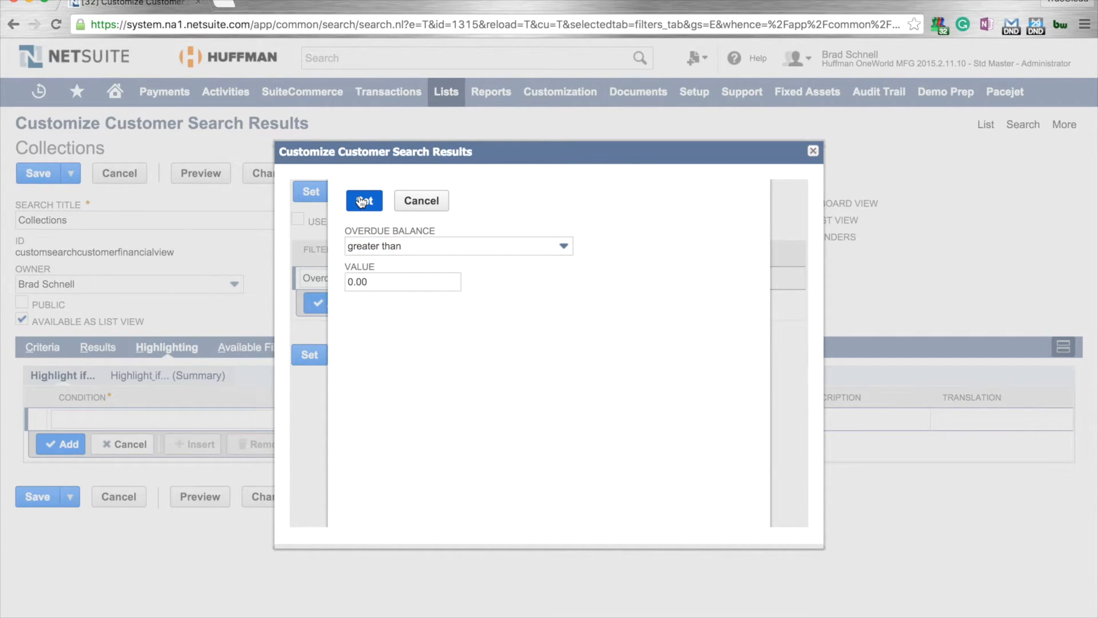
{"action": "left_click", "coordinate": [364, 200]}
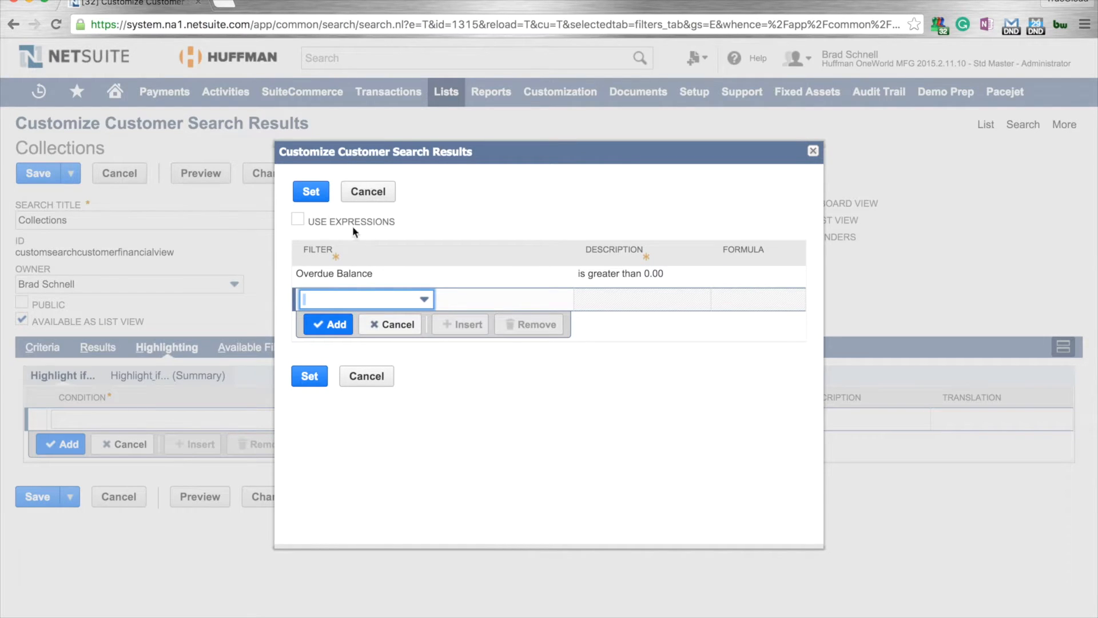
{"action": "left_click", "coordinate": [423, 299]}
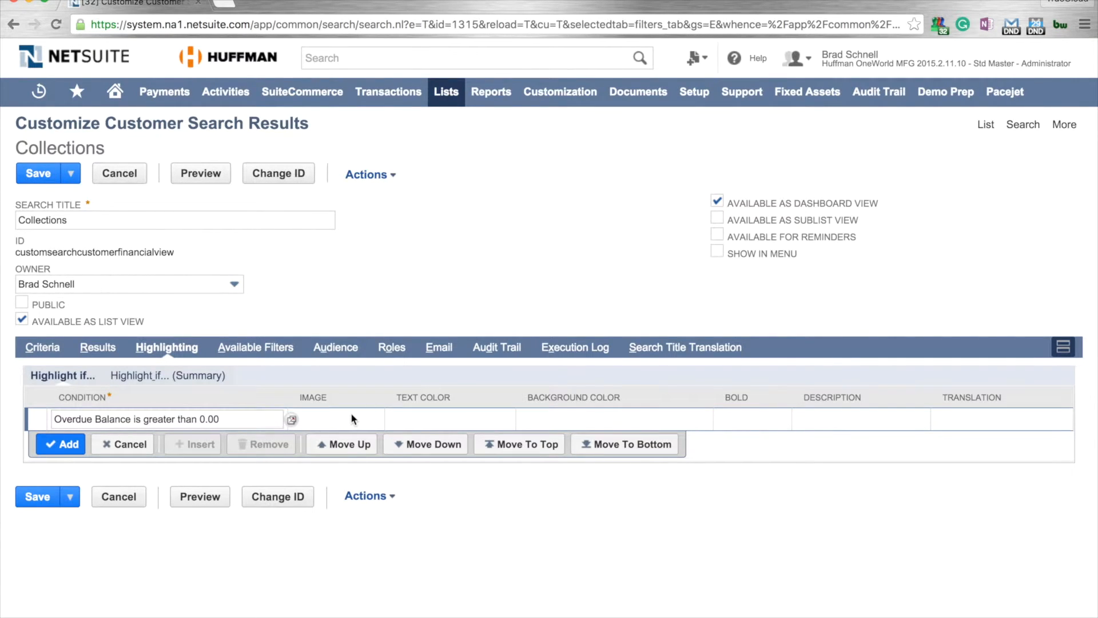
Step: Give the rule a yellow background, bold text and a Red Flag image, then add it
{"action": "left_click", "coordinate": [483, 419]}
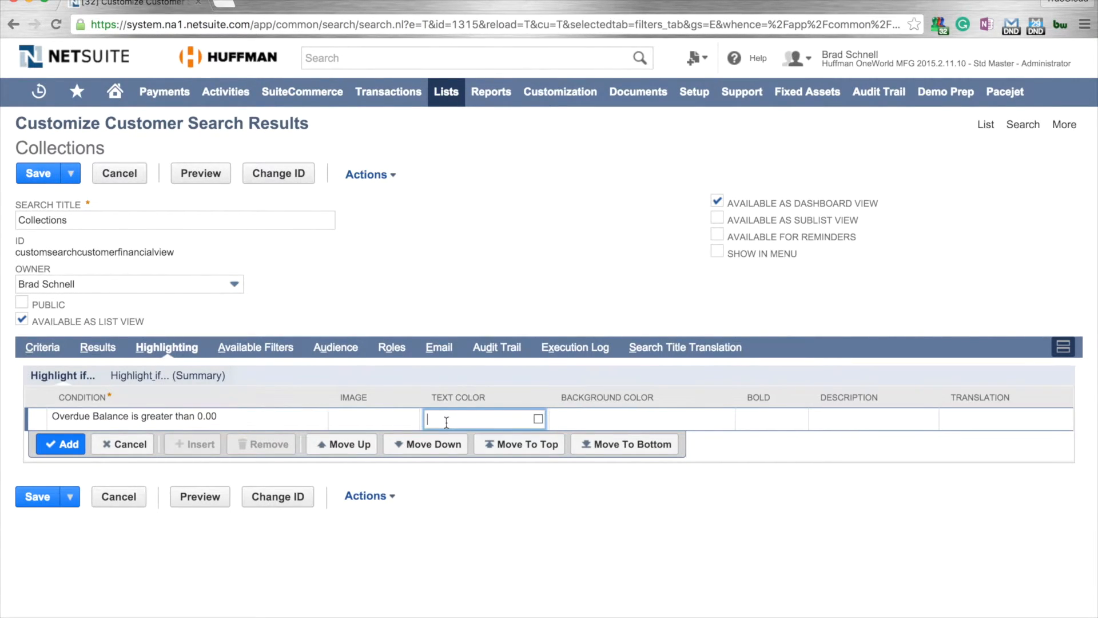
{"action": "left_click", "coordinate": [637, 419]}
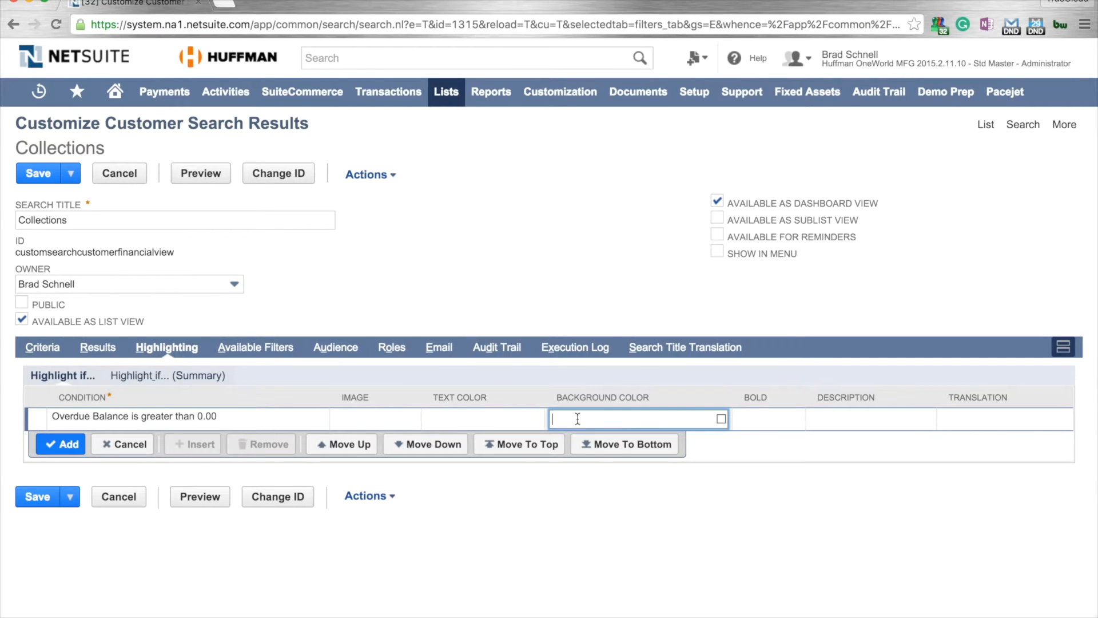
{"action": "left_click", "coordinate": [720, 418]}
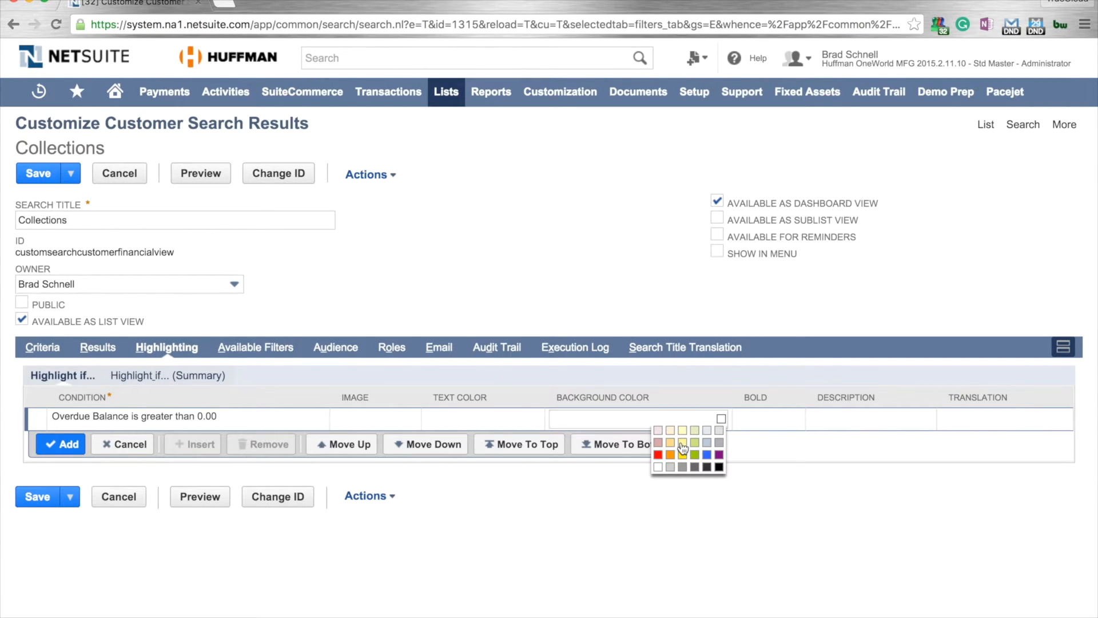
{"action": "left_click", "coordinate": [683, 442]}
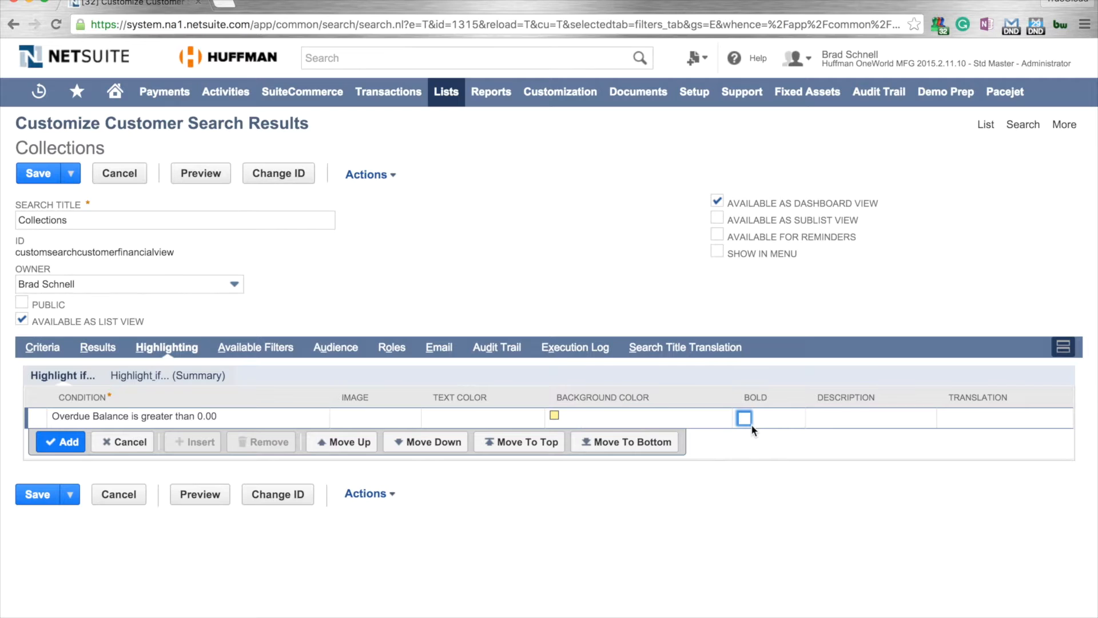
{"action": "left_click", "coordinate": [744, 418]}
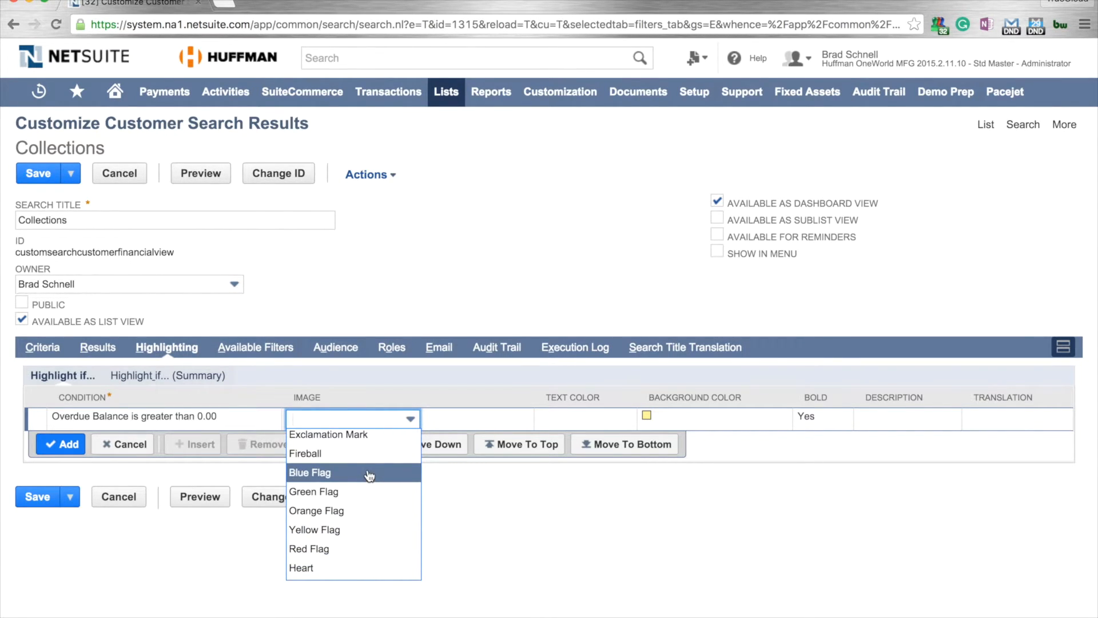
{"action": "left_click", "coordinate": [310, 472]}
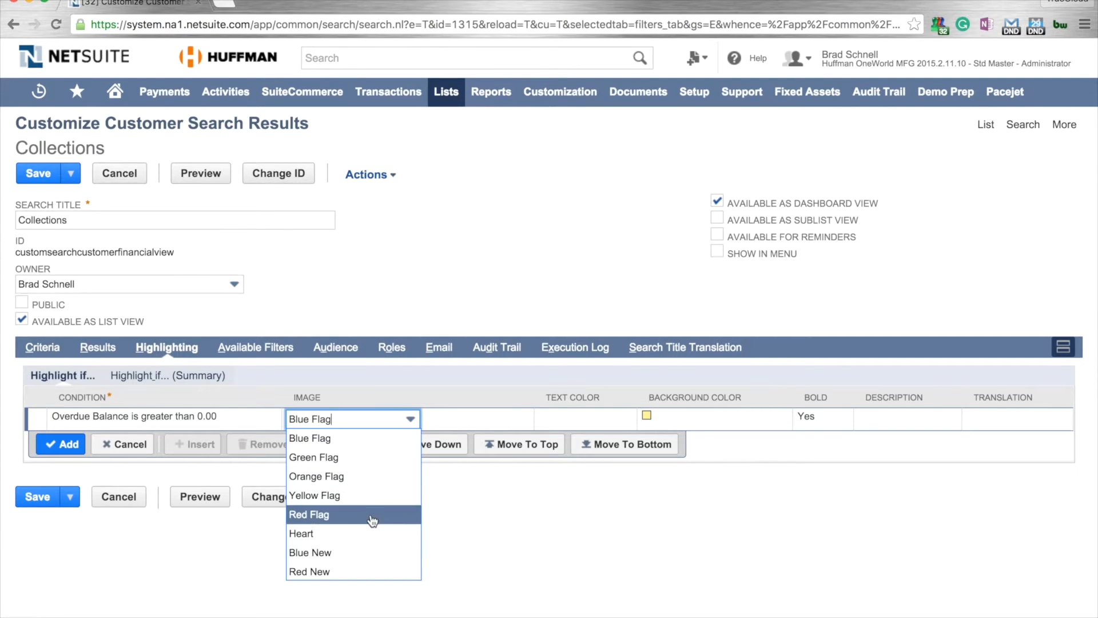
{"action": "left_click", "coordinate": [308, 514]}
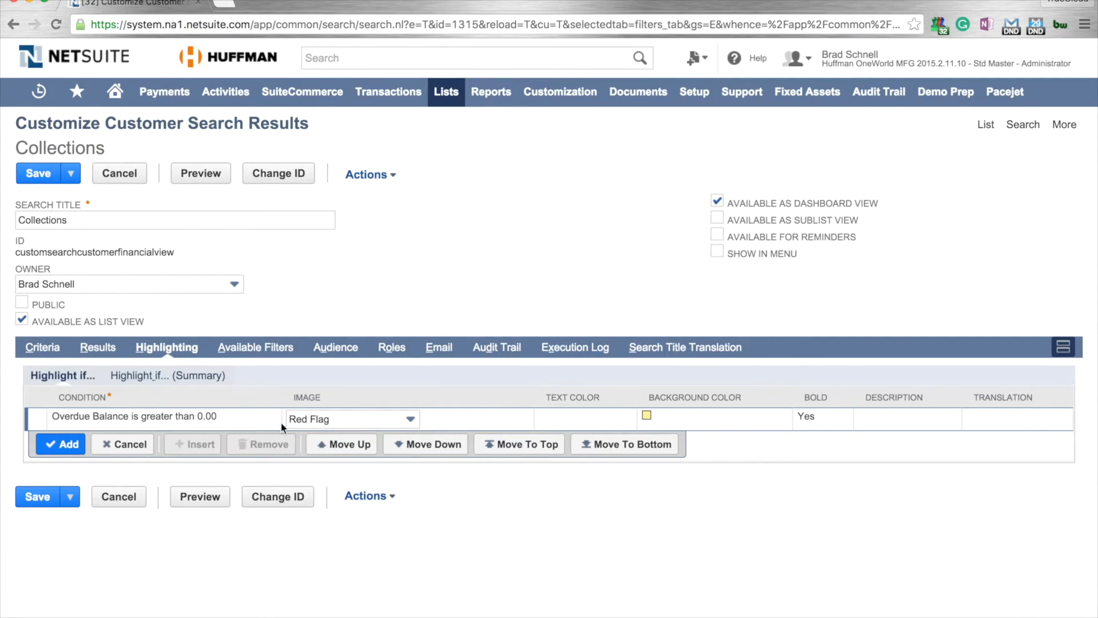
{"action": "mouse_move", "coordinate": [804, 426]}
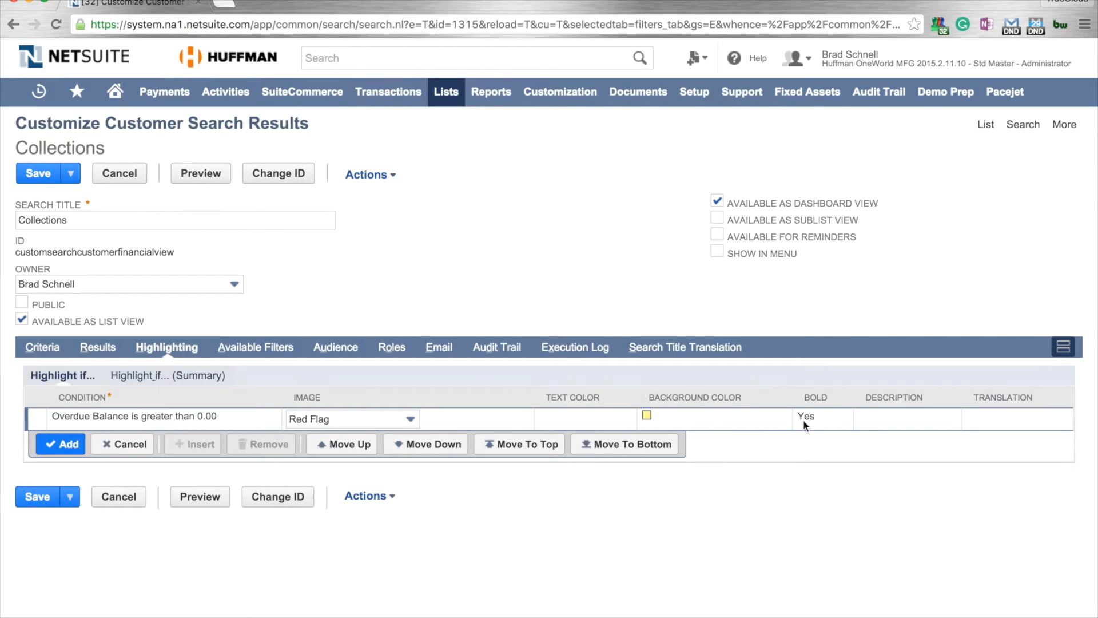
{"action": "left_click", "coordinate": [62, 444]}
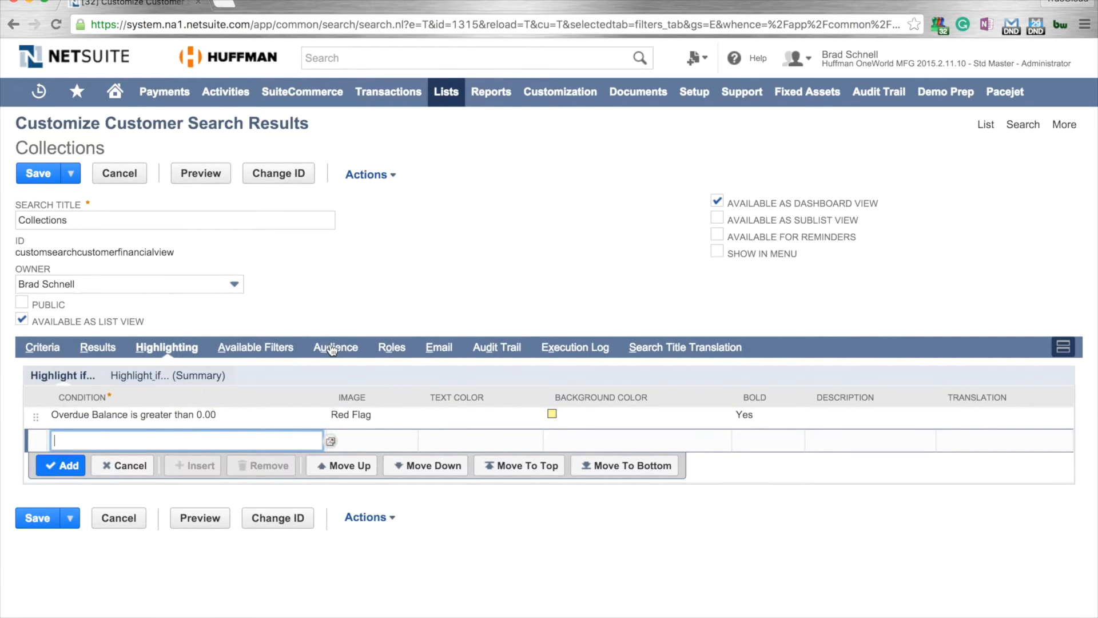
{"action": "mouse_move", "coordinate": [391, 346]}
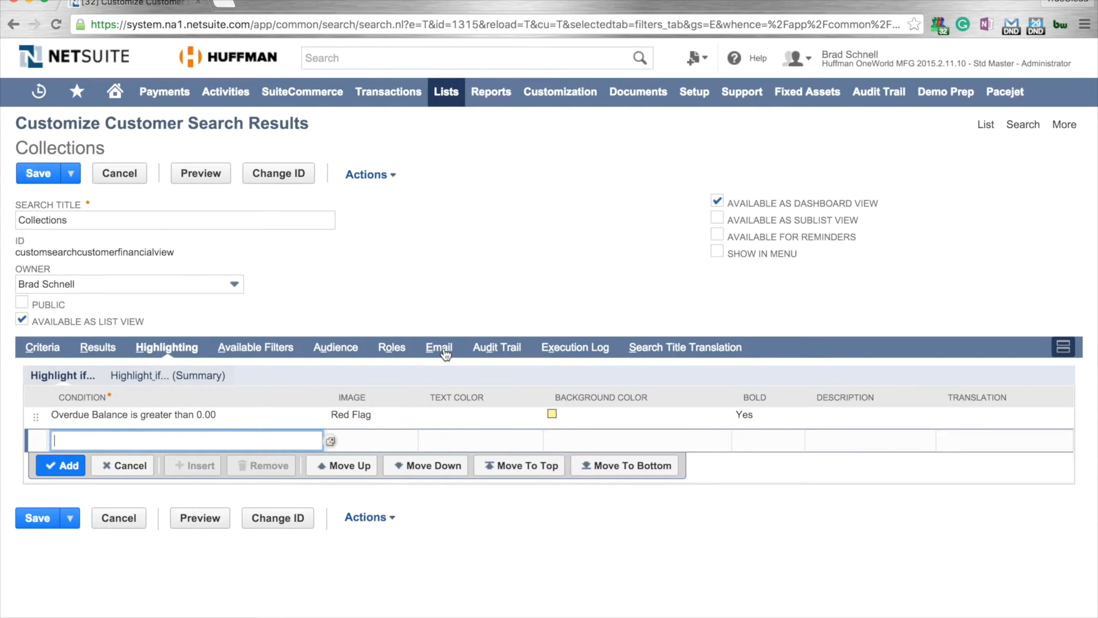
{"action": "mouse_move", "coordinate": [610, 192]}
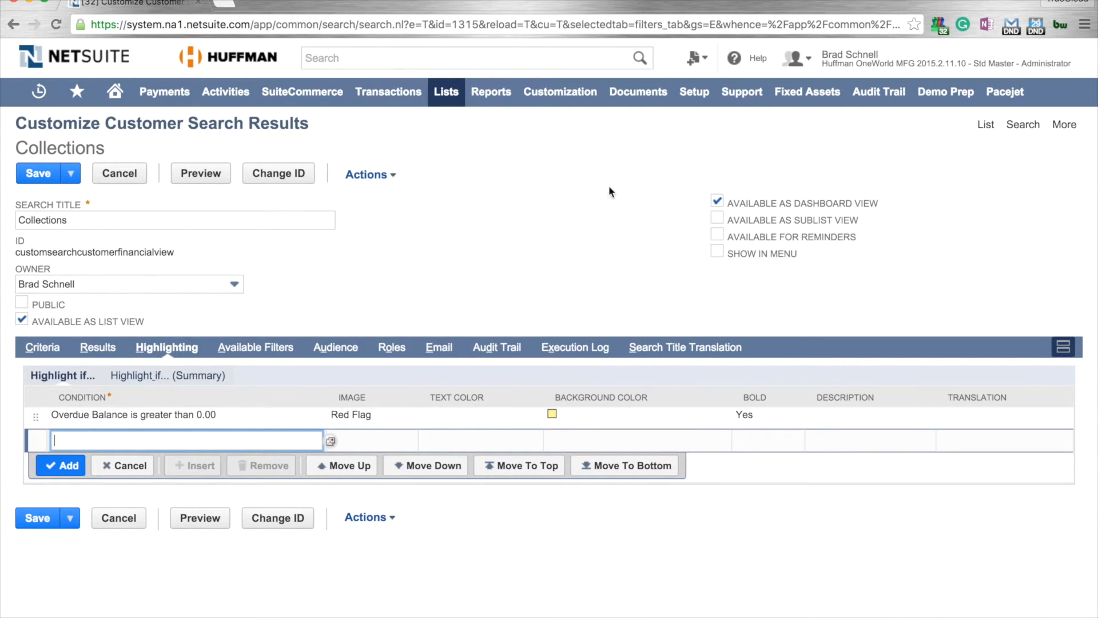
{"action": "mouse_move", "coordinate": [704, 221]}
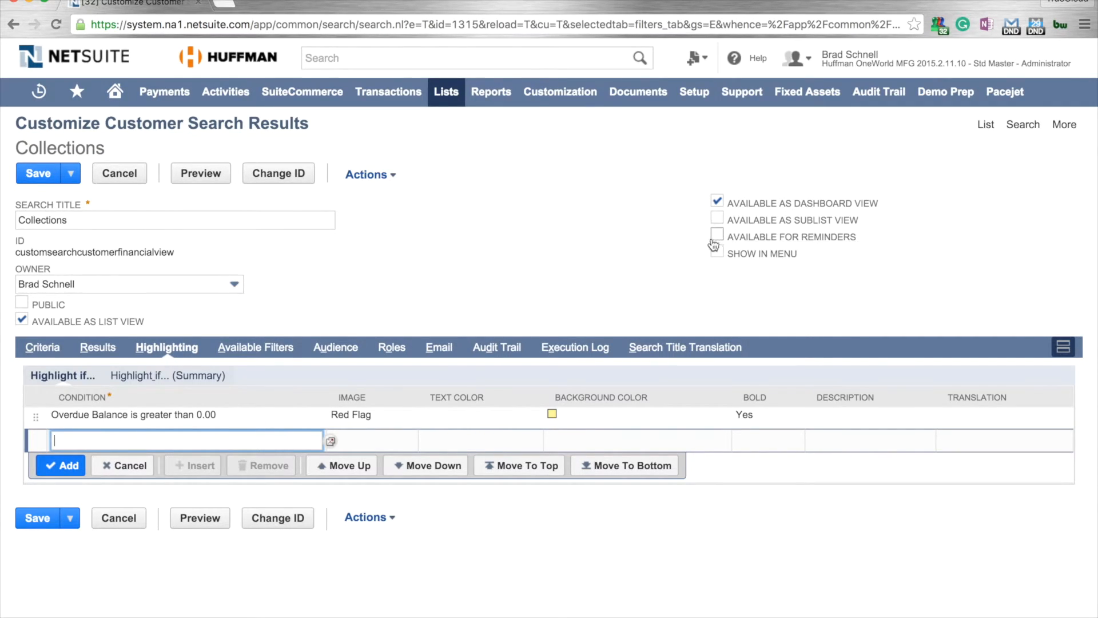
{"action": "mouse_move", "coordinate": [781, 237]}
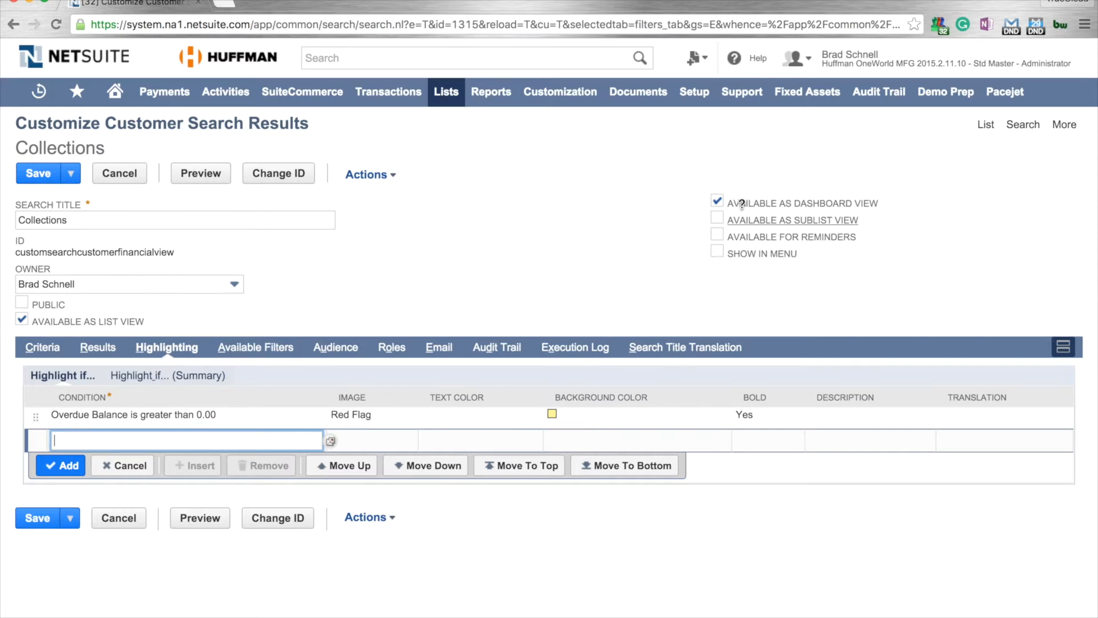
{"action": "mouse_move", "coordinate": [535, 241]}
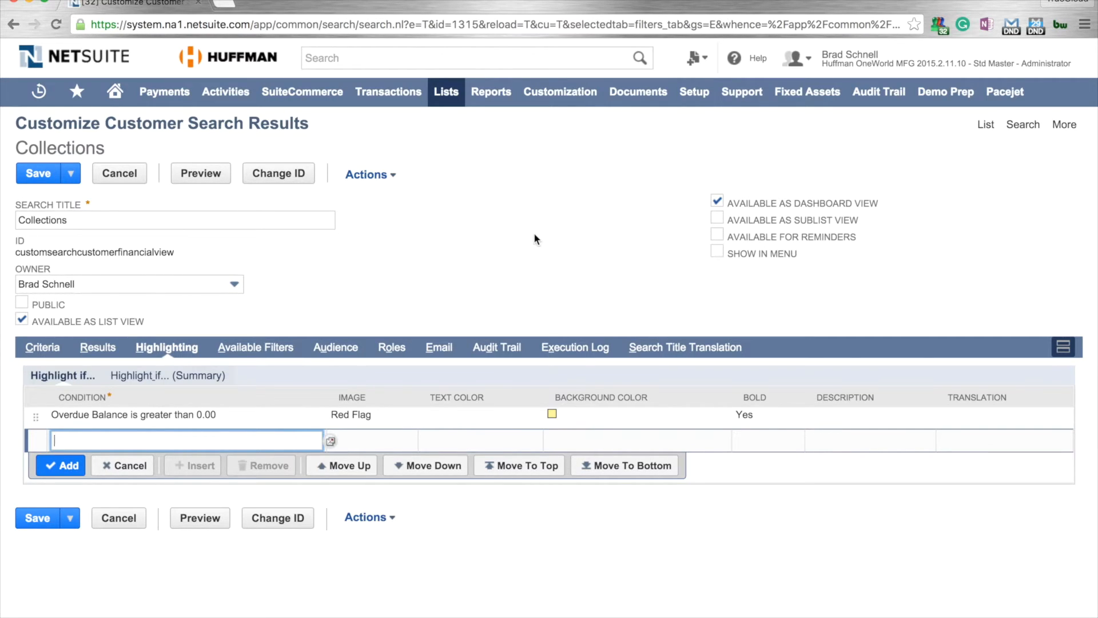
{"action": "mouse_move", "coordinate": [722, 195]}
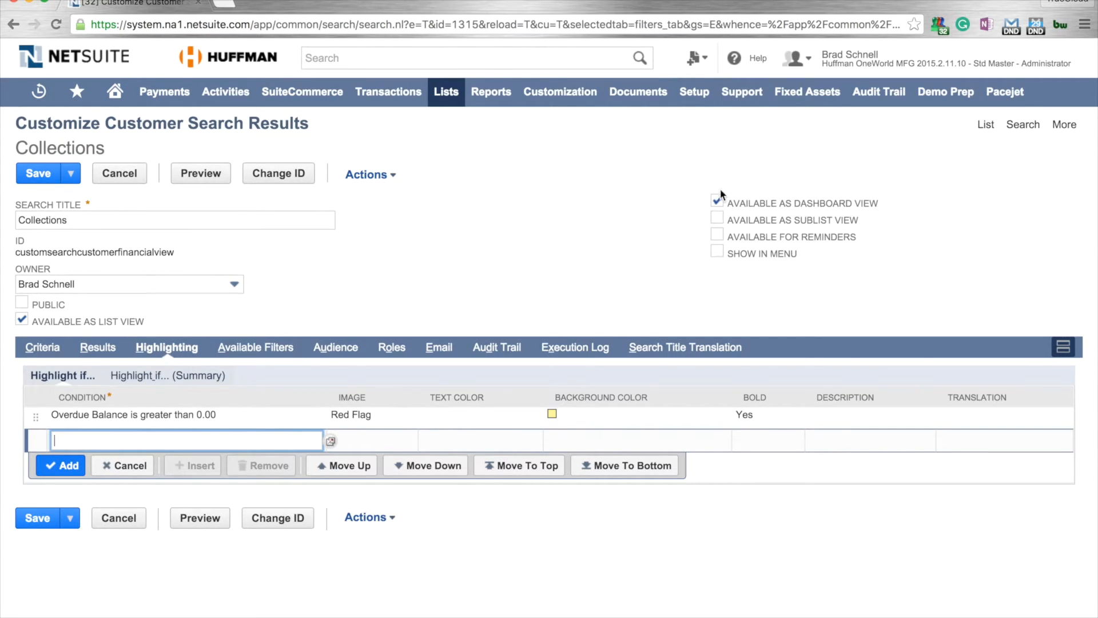
Step: Keep Available as Dashboard View checked and save the Collections search
{"action": "left_click", "coordinate": [716, 202]}
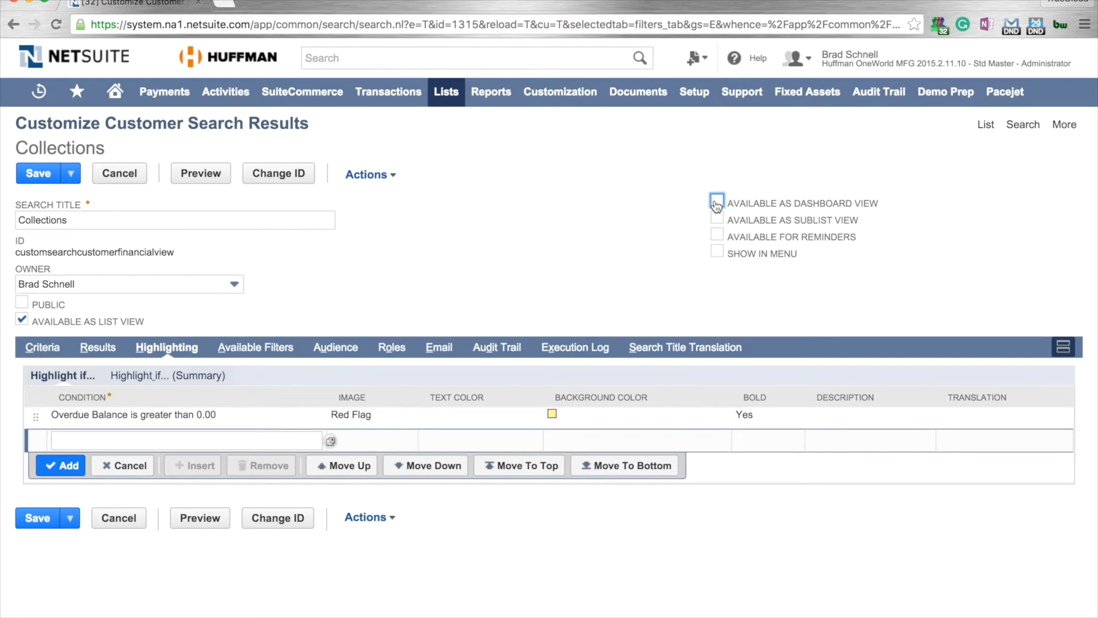
{"action": "left_click", "coordinate": [716, 203]}
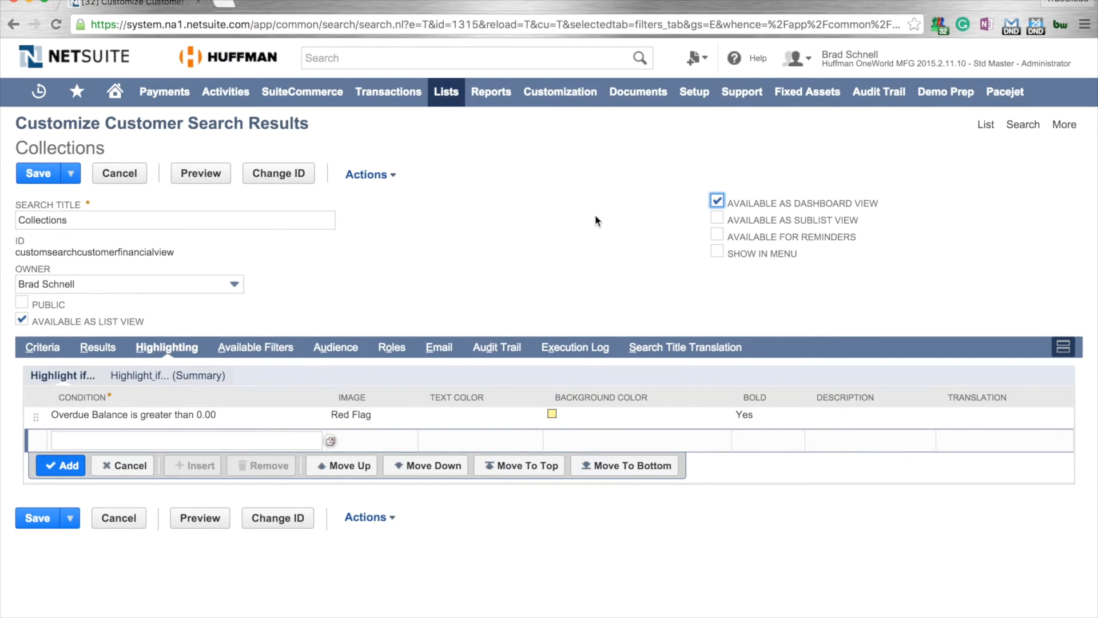
{"action": "mouse_move", "coordinate": [40, 173]}
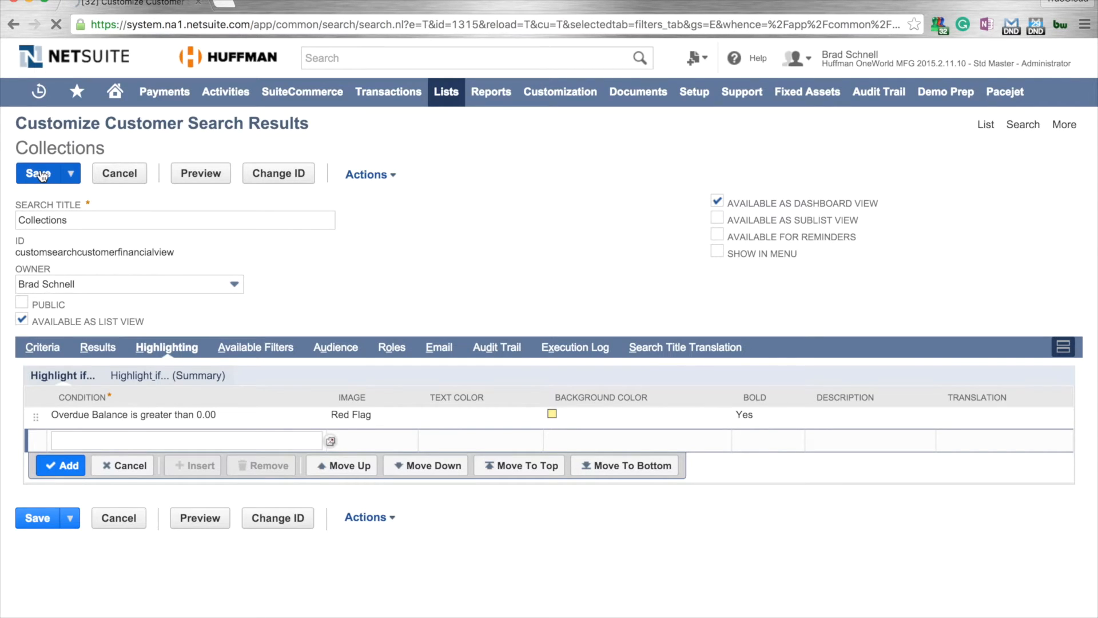
{"action": "left_click", "coordinate": [38, 172]}
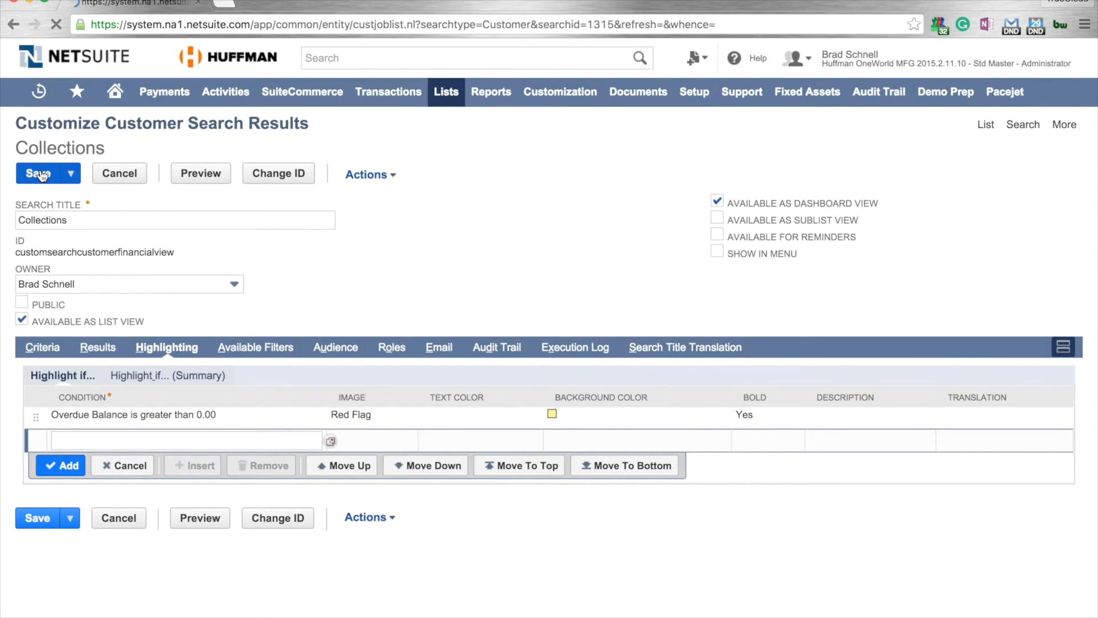
{"action": "left_click", "coordinate": [38, 173]}
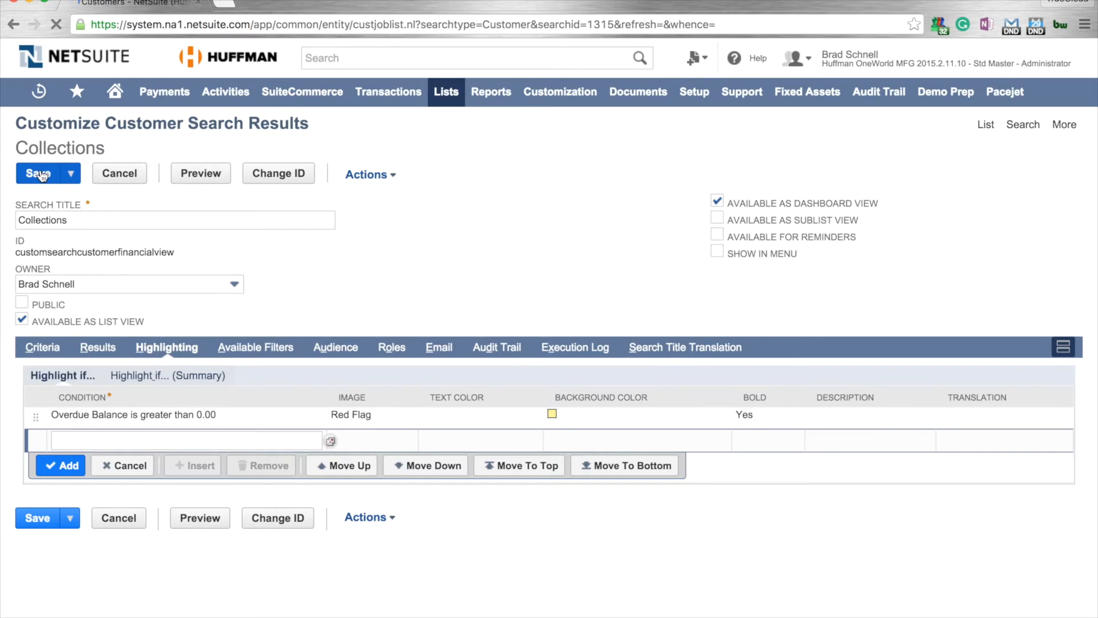
{"action": "left_click", "coordinate": [37, 172]}
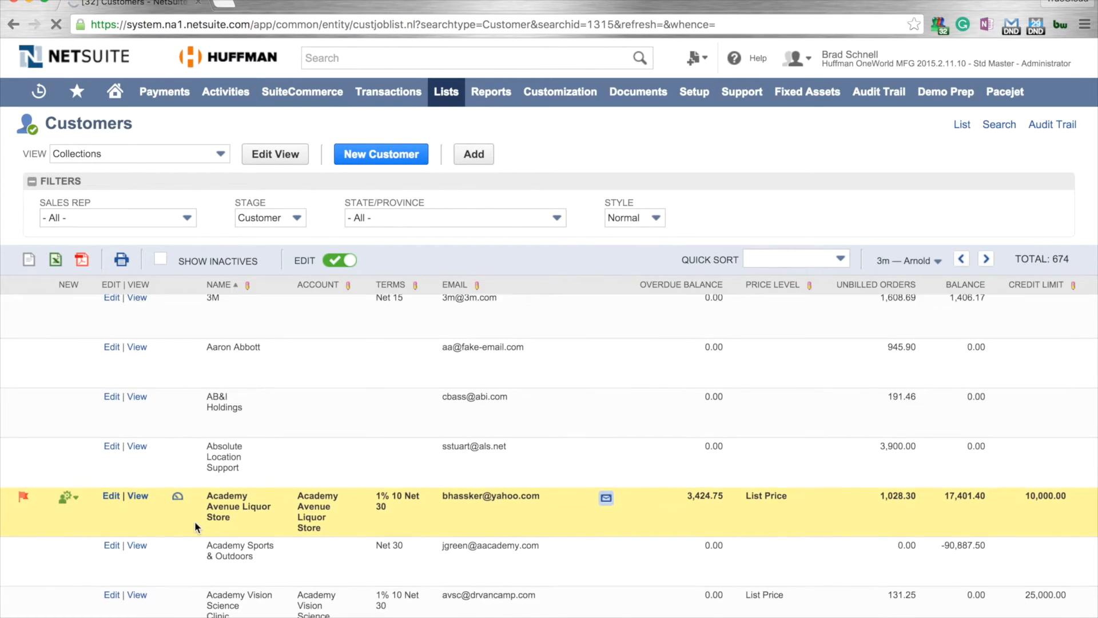
Step: Locate Academy Avenue Liquor Store in the list and show its New record menu
{"action": "scroll", "scroll_direction": "down", "scroll_amount": 3}
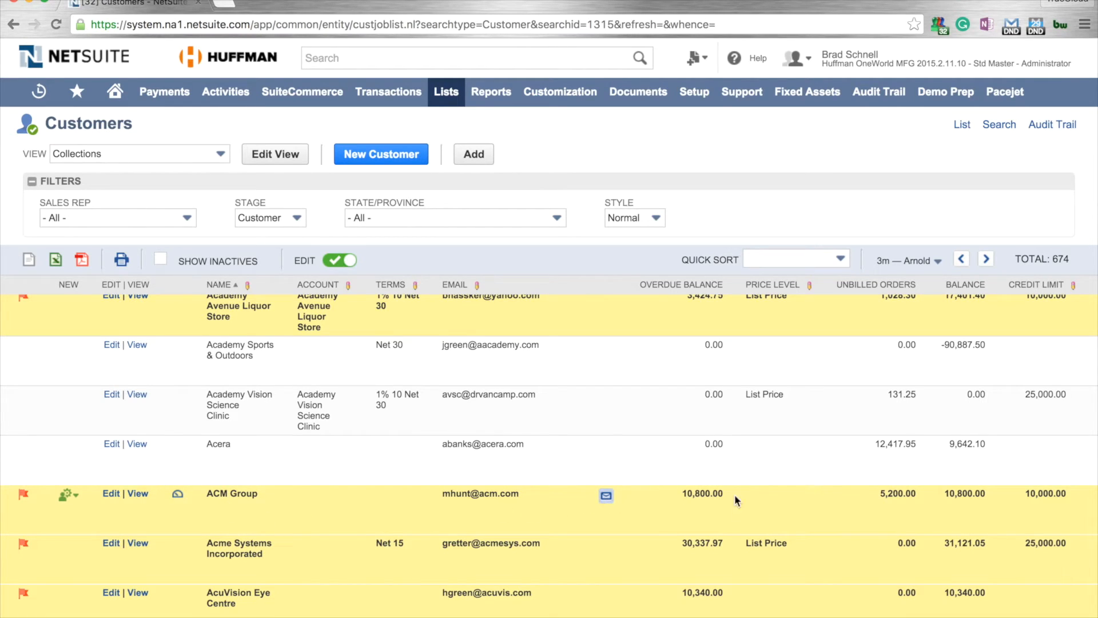
{"action": "scroll", "scroll_direction": "down", "scroll_amount": 3}
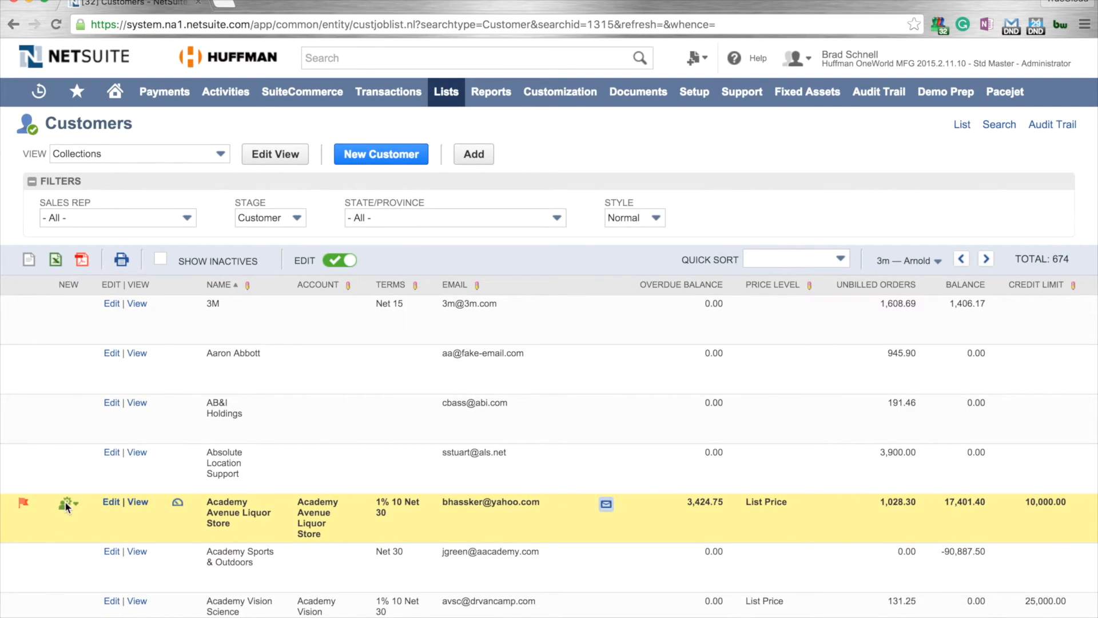
{"action": "left_click", "coordinate": [64, 503]}
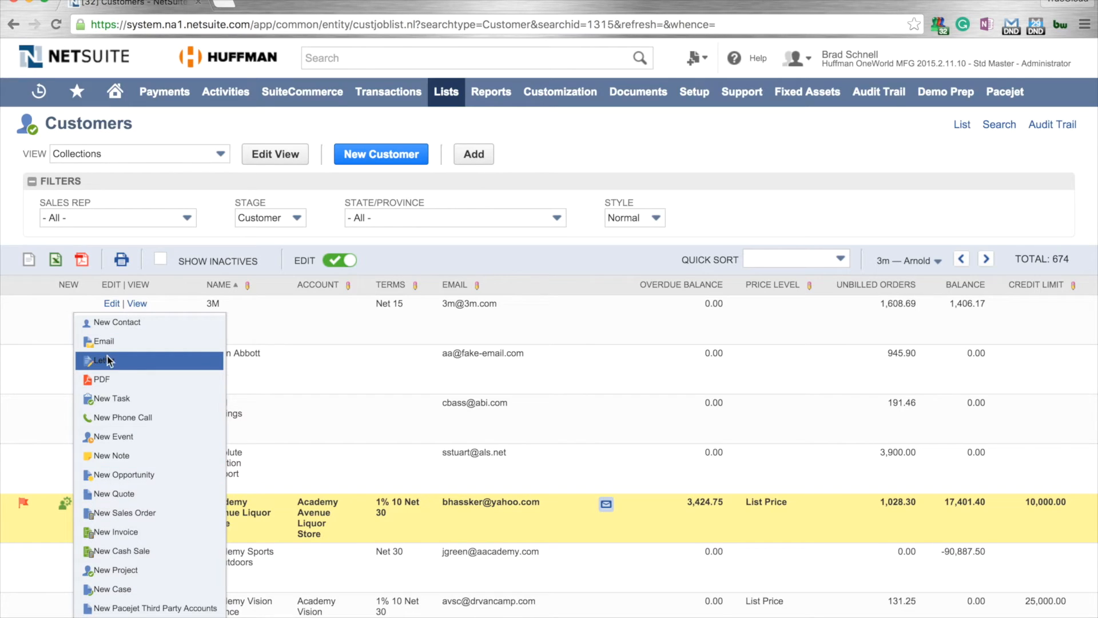
{"action": "mouse_move", "coordinate": [107, 418]}
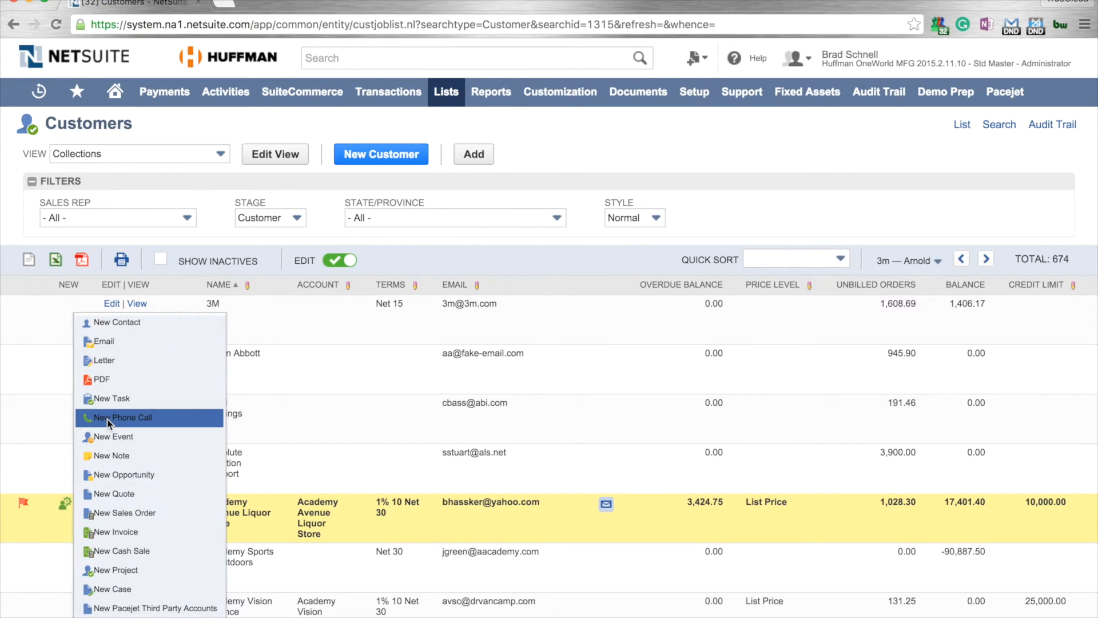
Step: Start a New Phone Call with subject 'Collections call', then cancel back to the list
{"action": "left_click", "coordinate": [122, 418]}
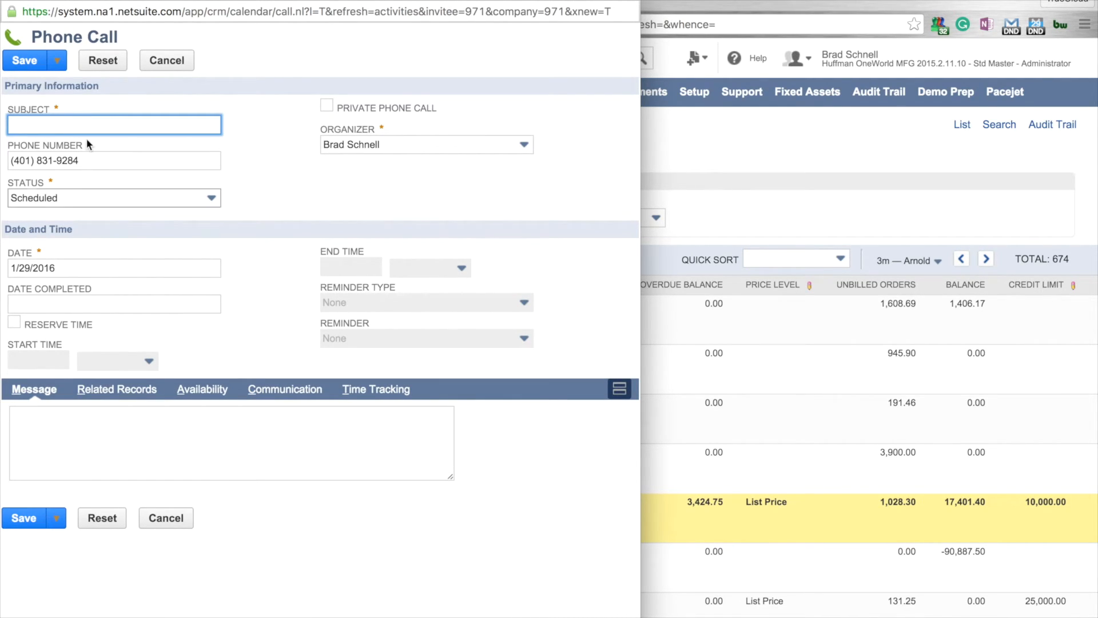
{"action": "type", "text": "Collections call"}
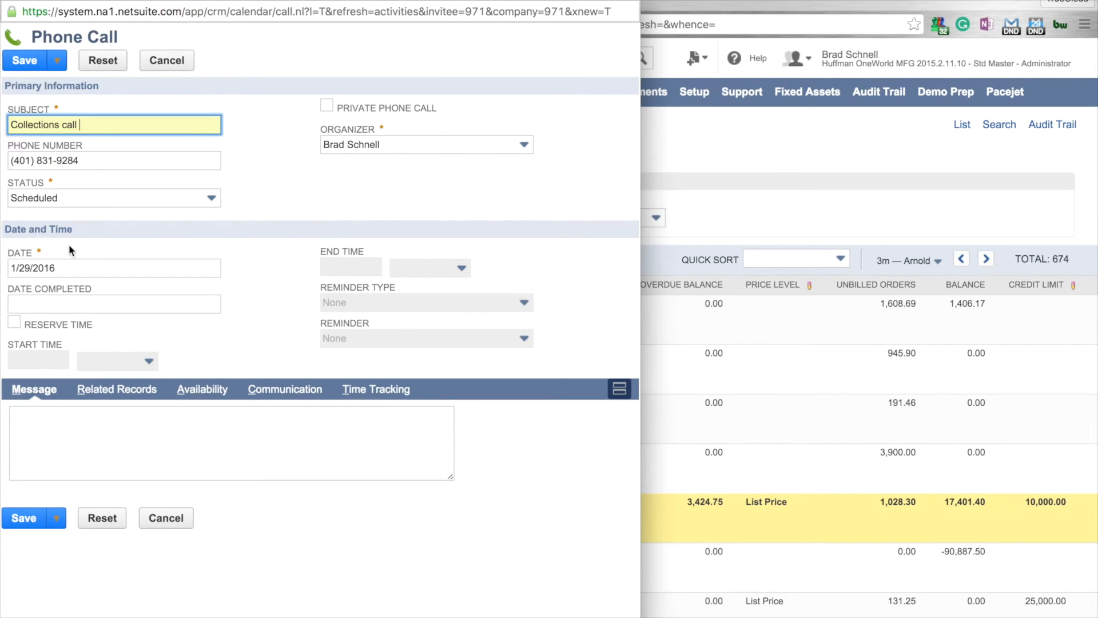
{"action": "left_click", "coordinate": [112, 198]}
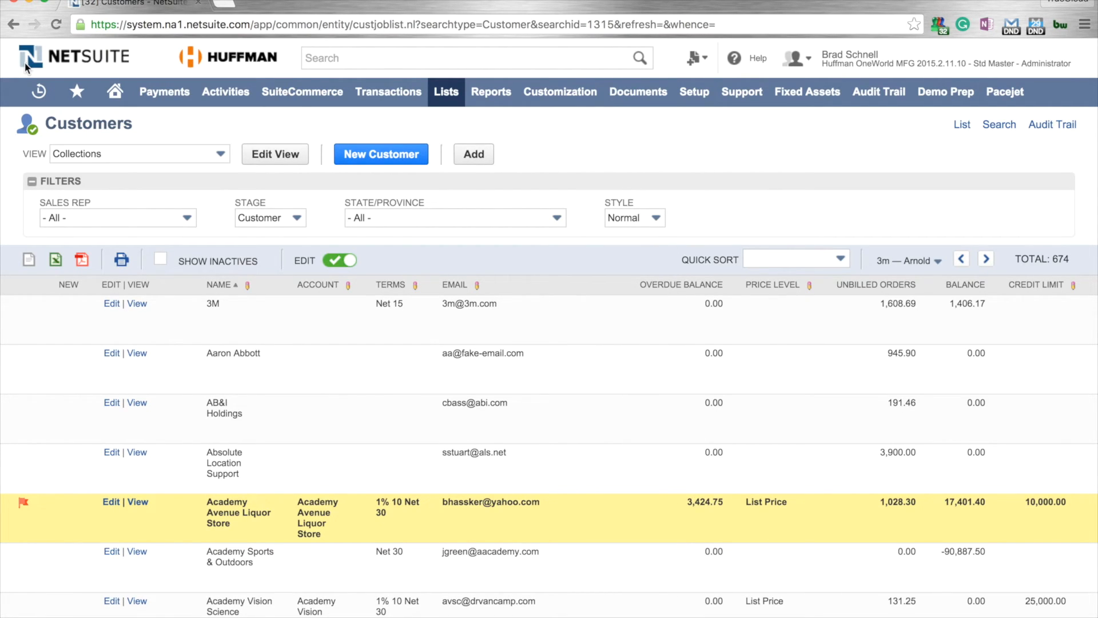
Step: Go to the Home dashboard and start personalizing its content
{"action": "left_click", "coordinate": [114, 92]}
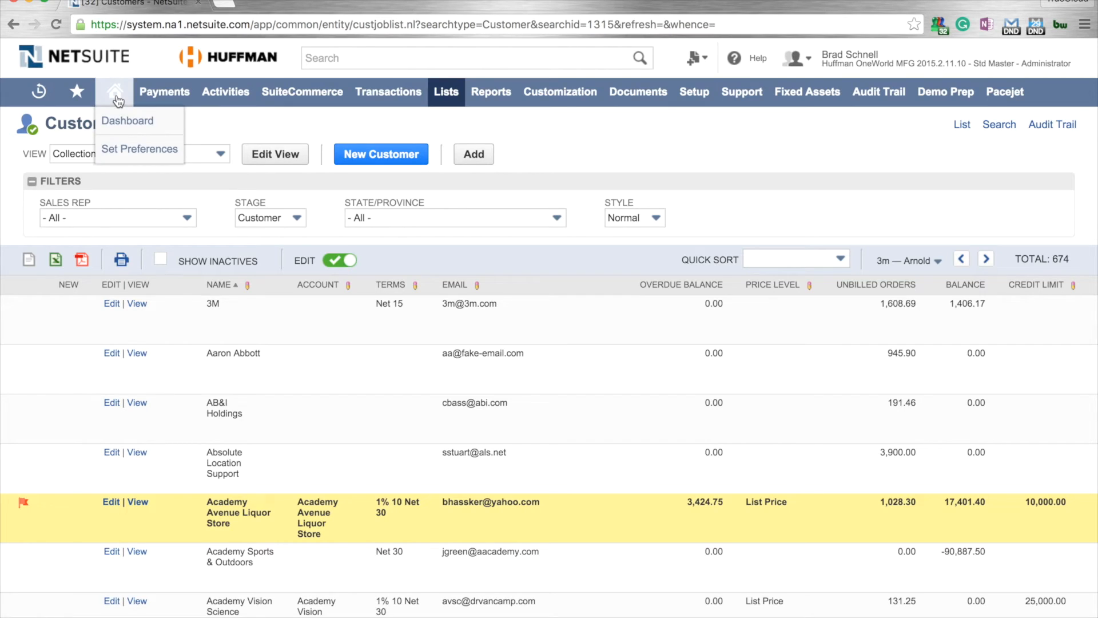
{"action": "left_click", "coordinate": [127, 121]}
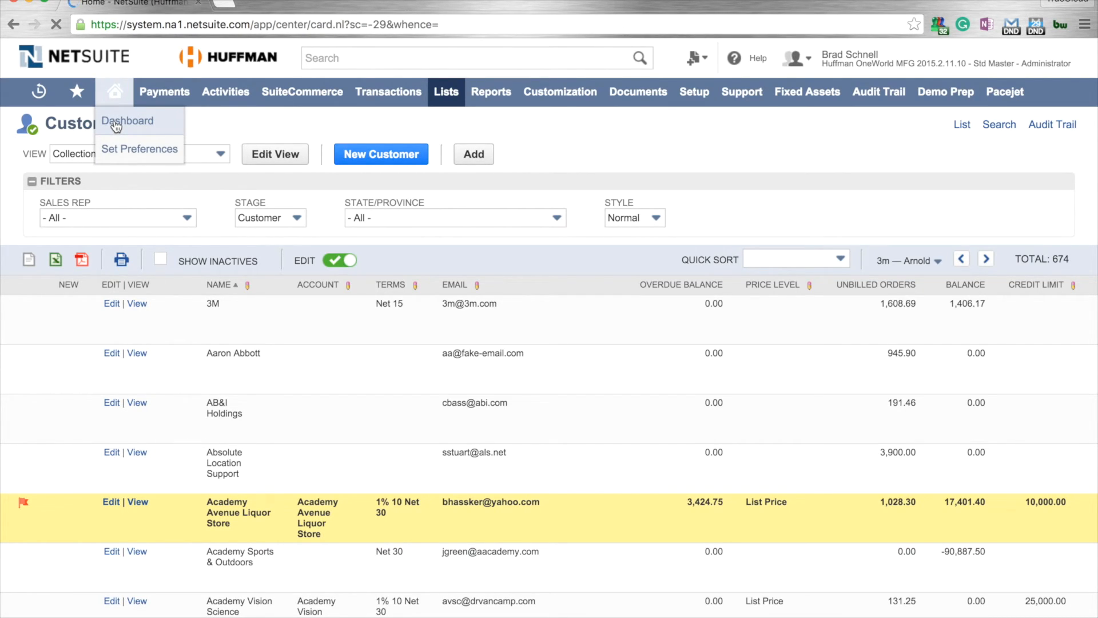
{"action": "left_click", "coordinate": [127, 120]}
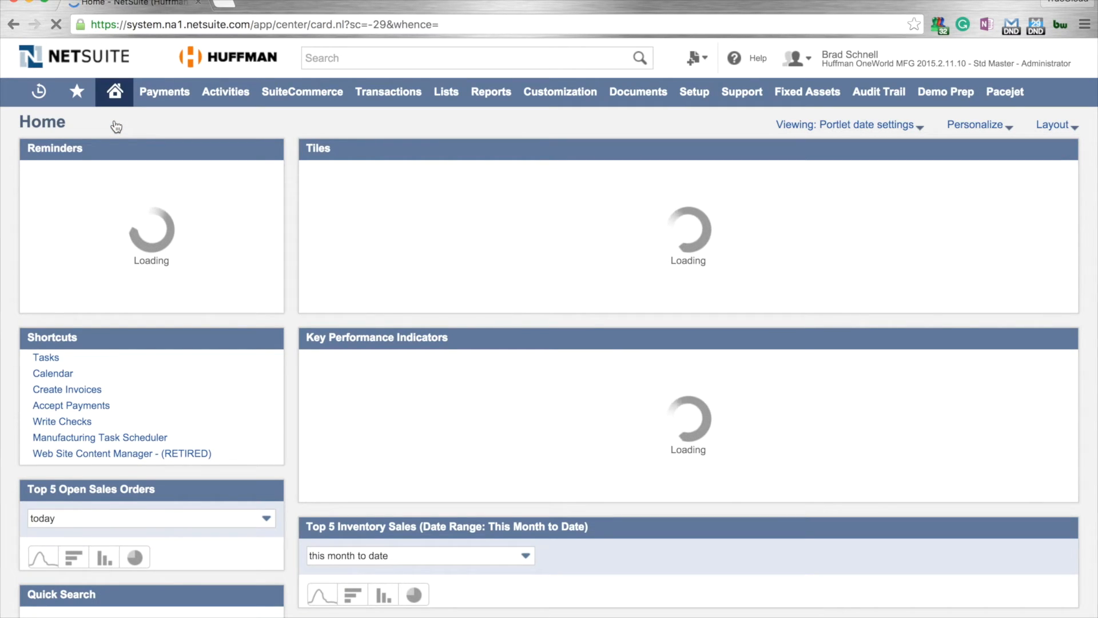
{"action": "mouse_move", "coordinate": [966, 127]}
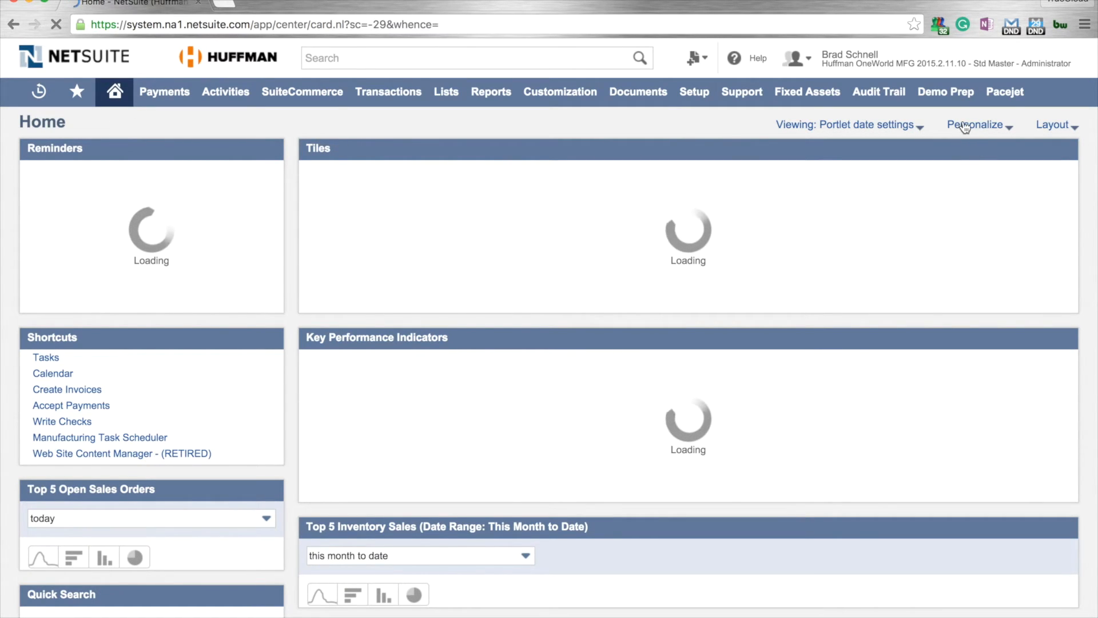
{"action": "left_click", "coordinate": [104, 558]}
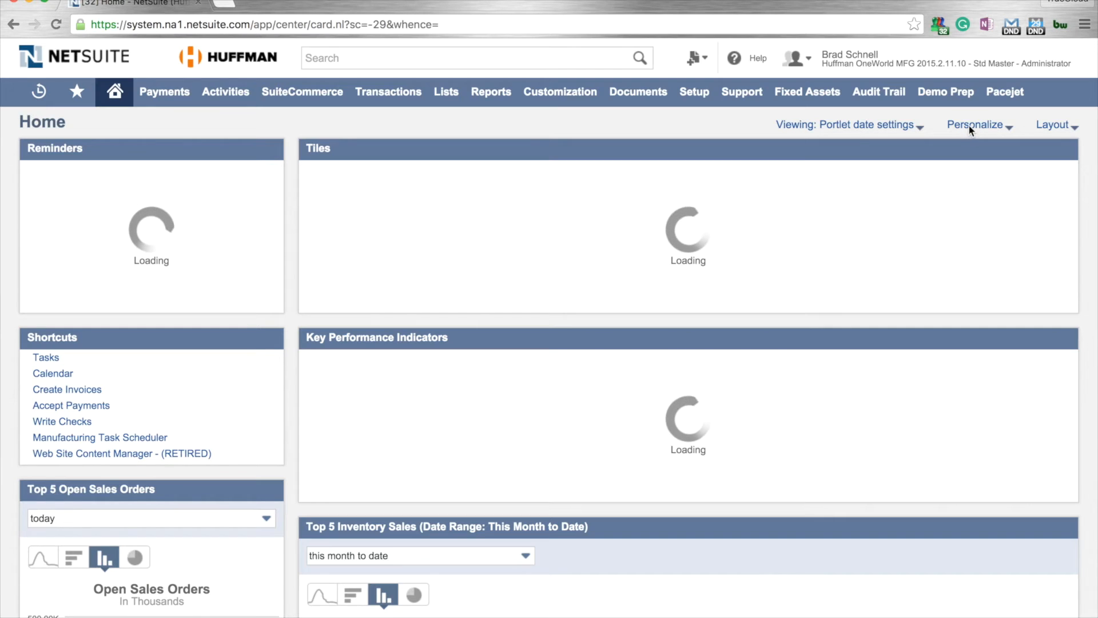
Step: Add a Custom Search portlet from Standard Content and bring up its menu
{"action": "left_click", "coordinate": [975, 123]}
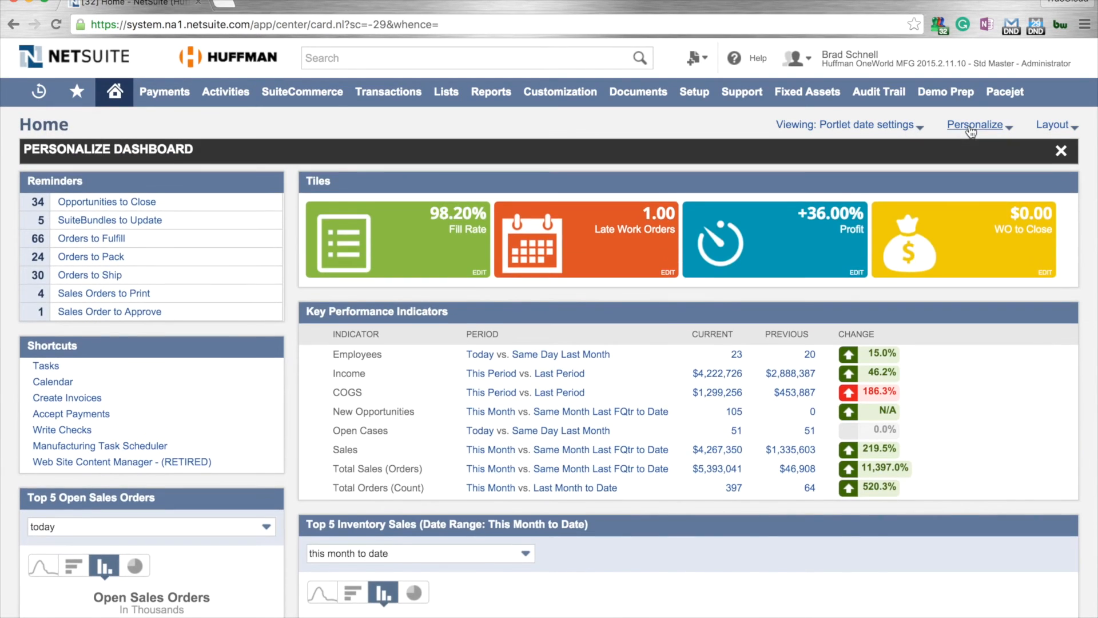
{"action": "left_click", "coordinate": [975, 125]}
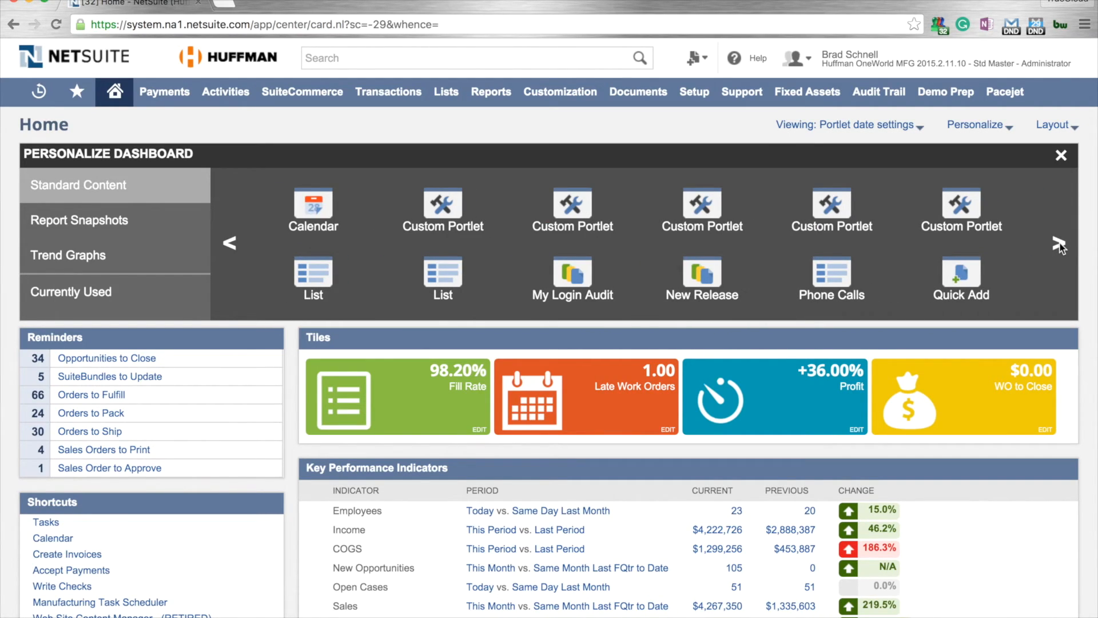
{"action": "left_click", "coordinate": [1057, 242]}
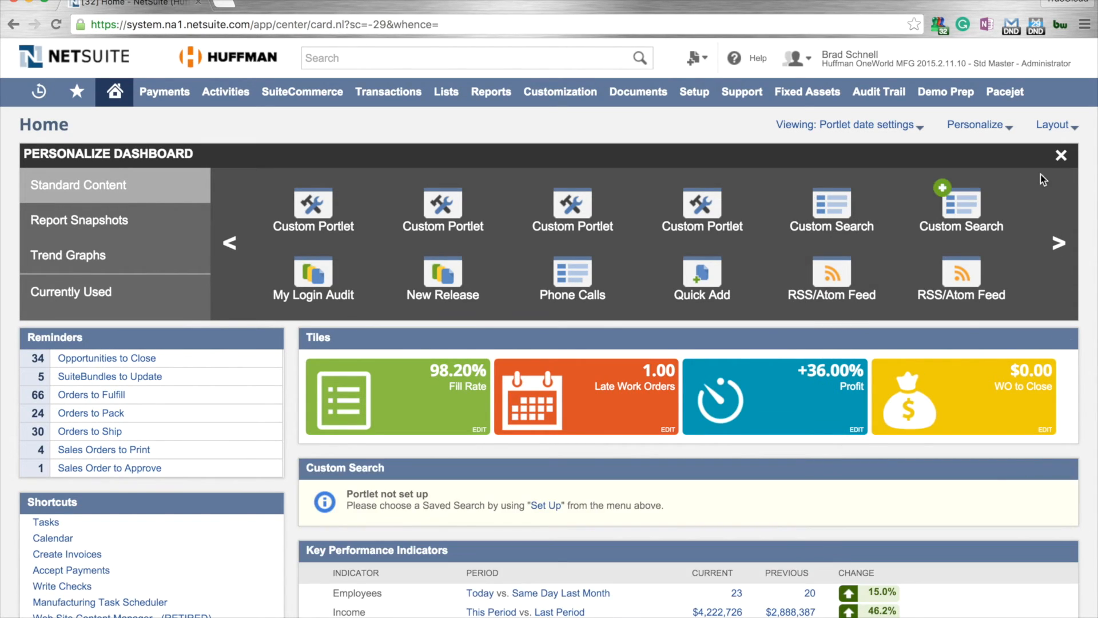
{"action": "left_click", "coordinate": [1060, 156]}
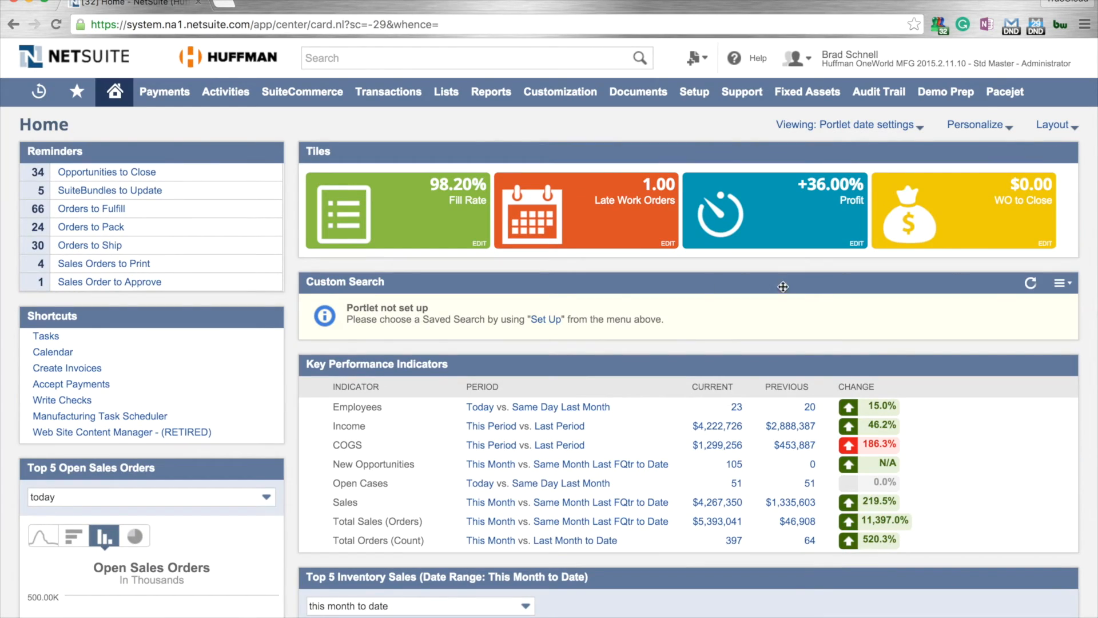
{"action": "left_click", "coordinate": [1061, 283]}
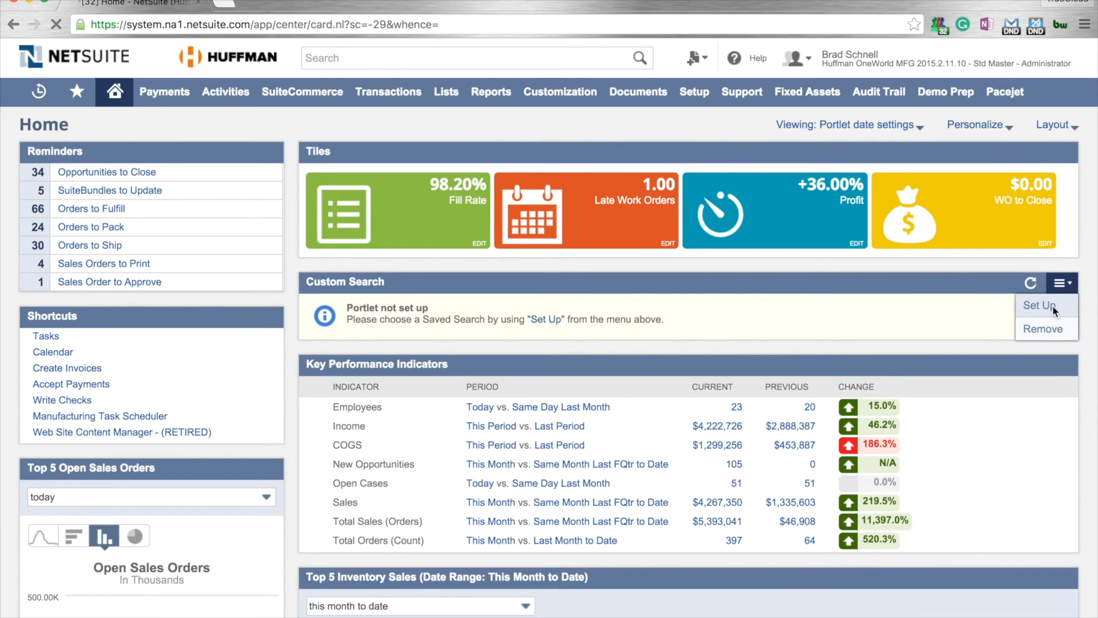
Step: Set up the portlet with the Collections saved search showing 20 results and save it
{"action": "left_click", "coordinate": [1038, 305]}
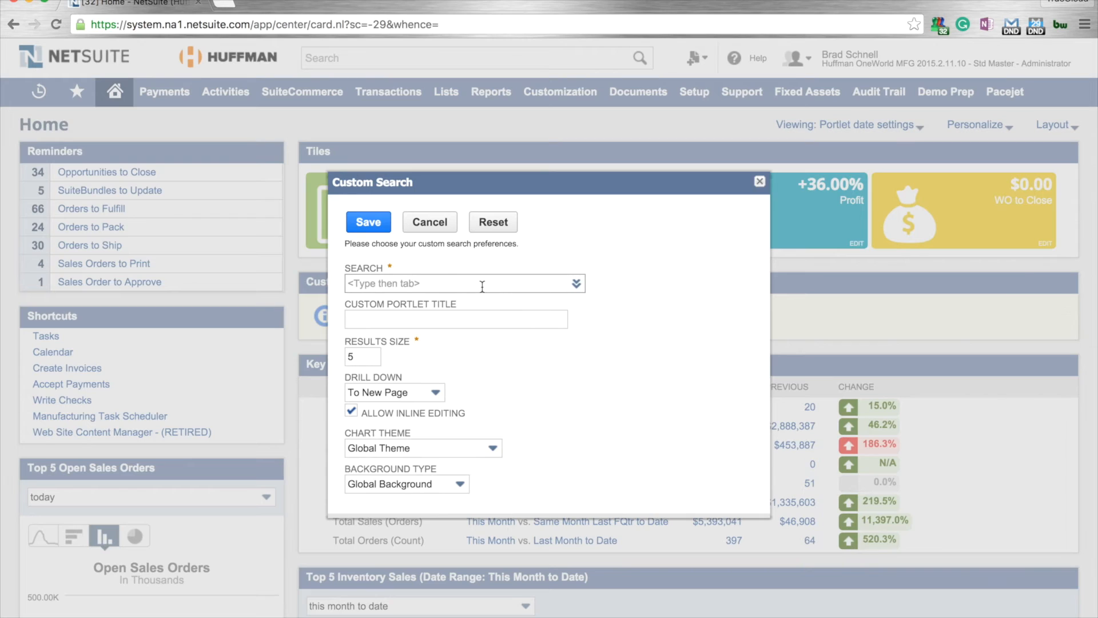
{"action": "type", "text": "collection"}
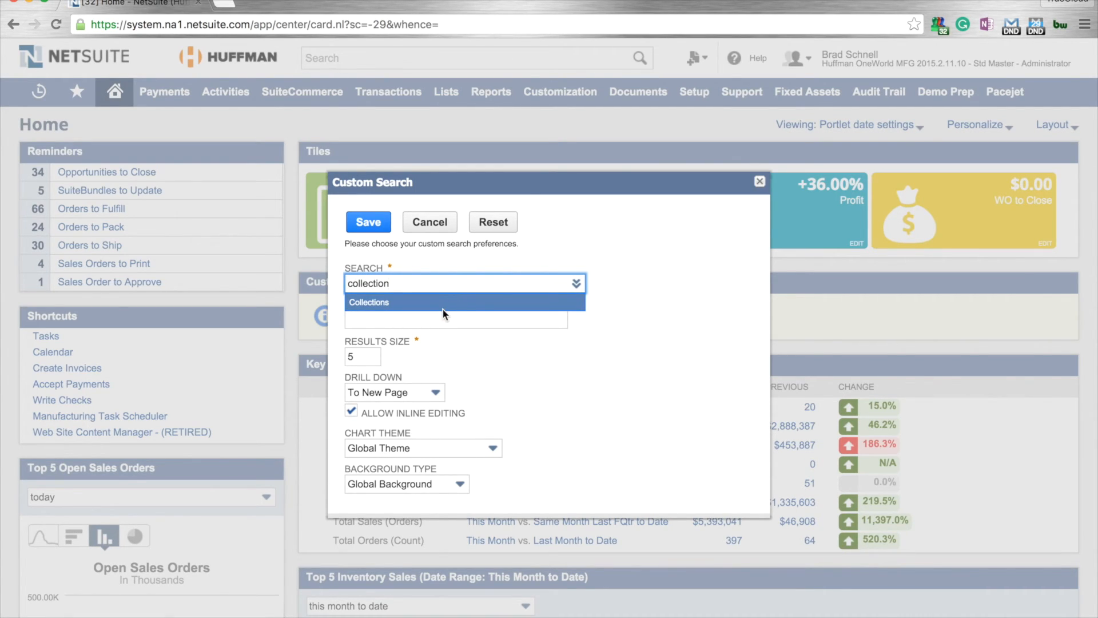
{"action": "left_click", "coordinate": [369, 302]}
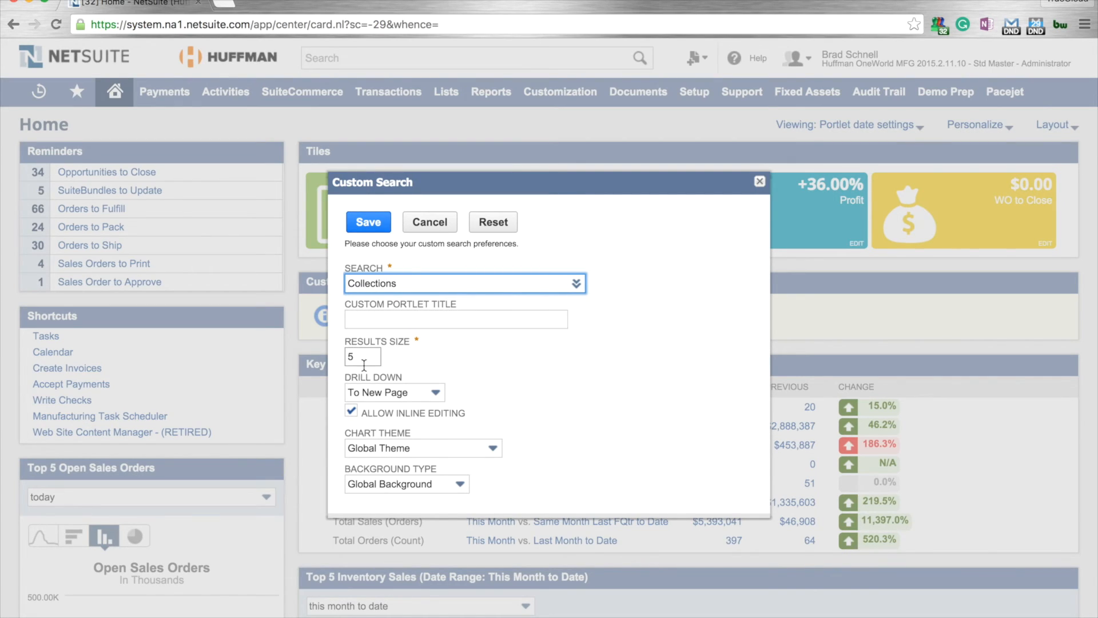
{"action": "type", "text": "2"}
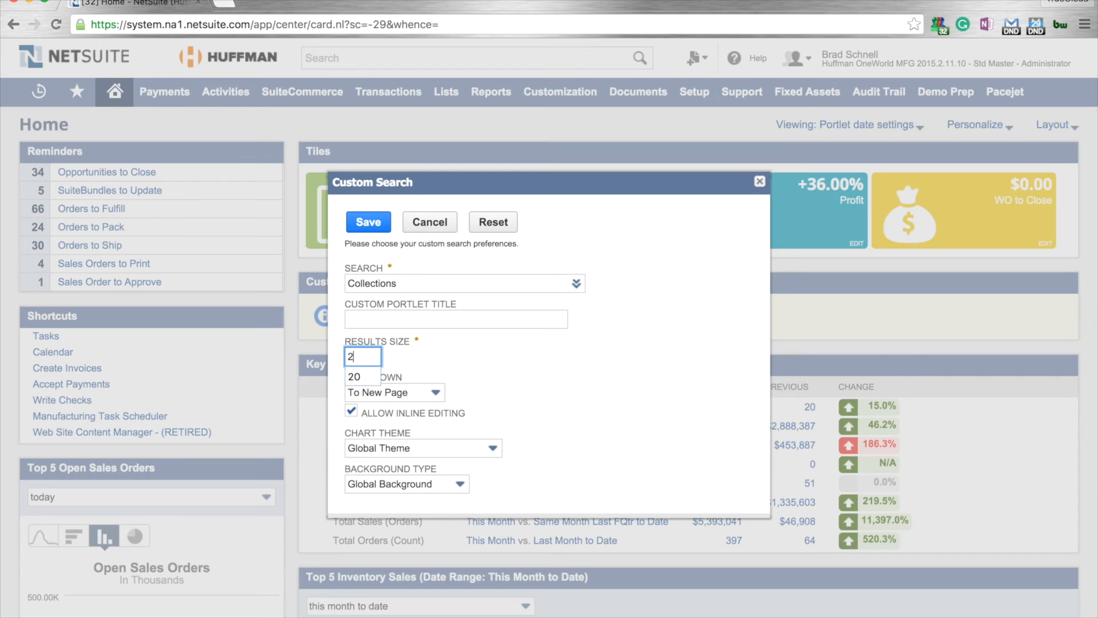
{"action": "type", "text": "0"}
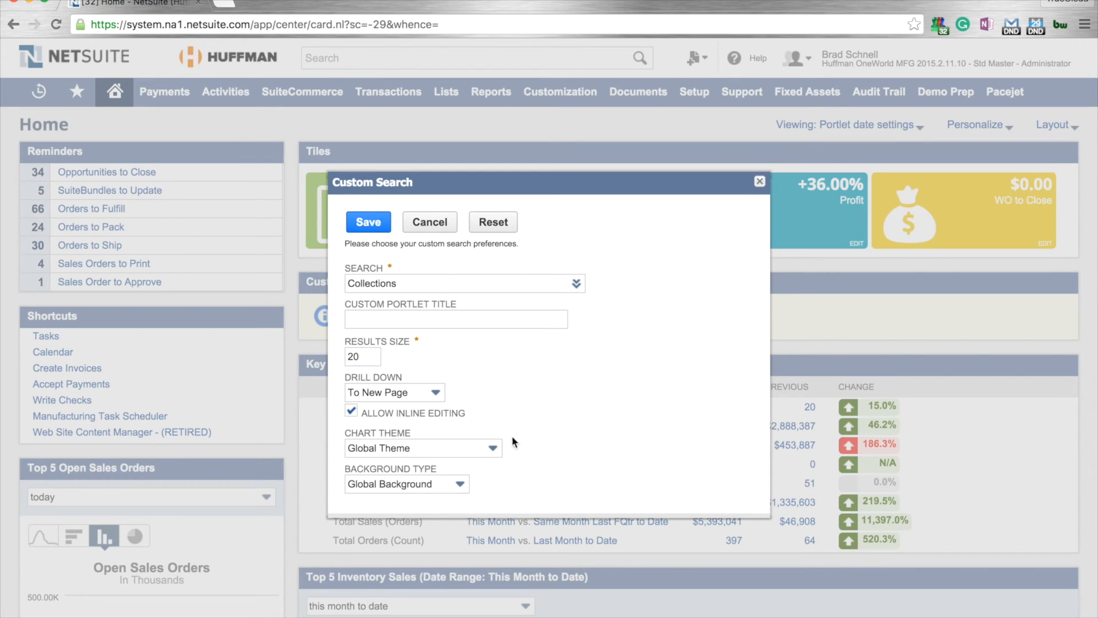
{"action": "left_click", "coordinate": [367, 221]}
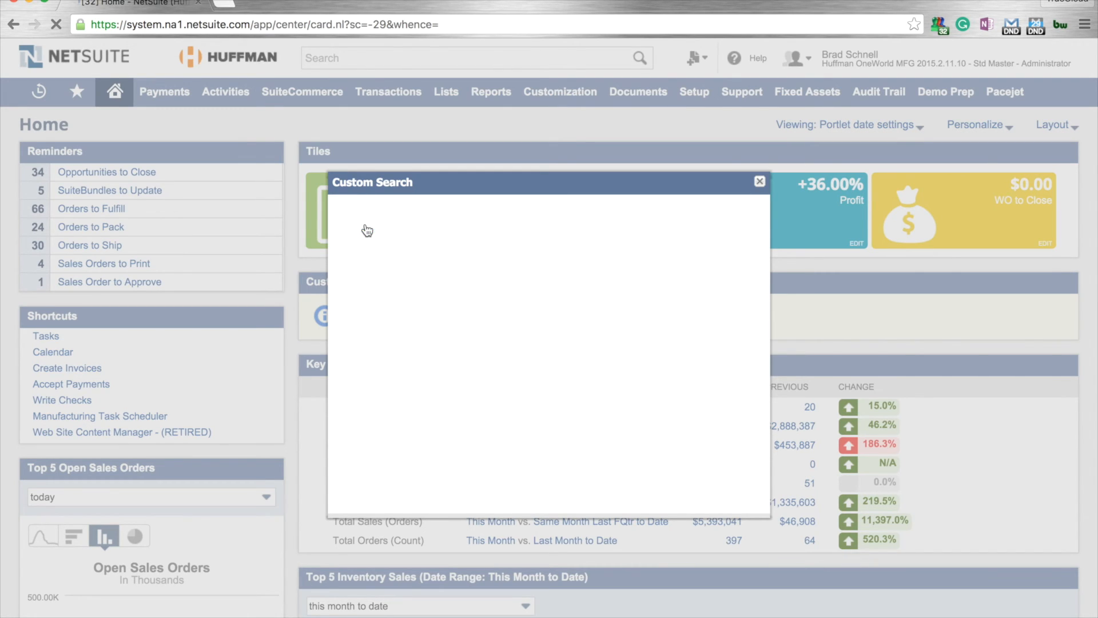
Step: Review the refreshed Collections portlet listing customers with overdue rows highlighted
{"action": "left_click", "coordinate": [760, 182]}
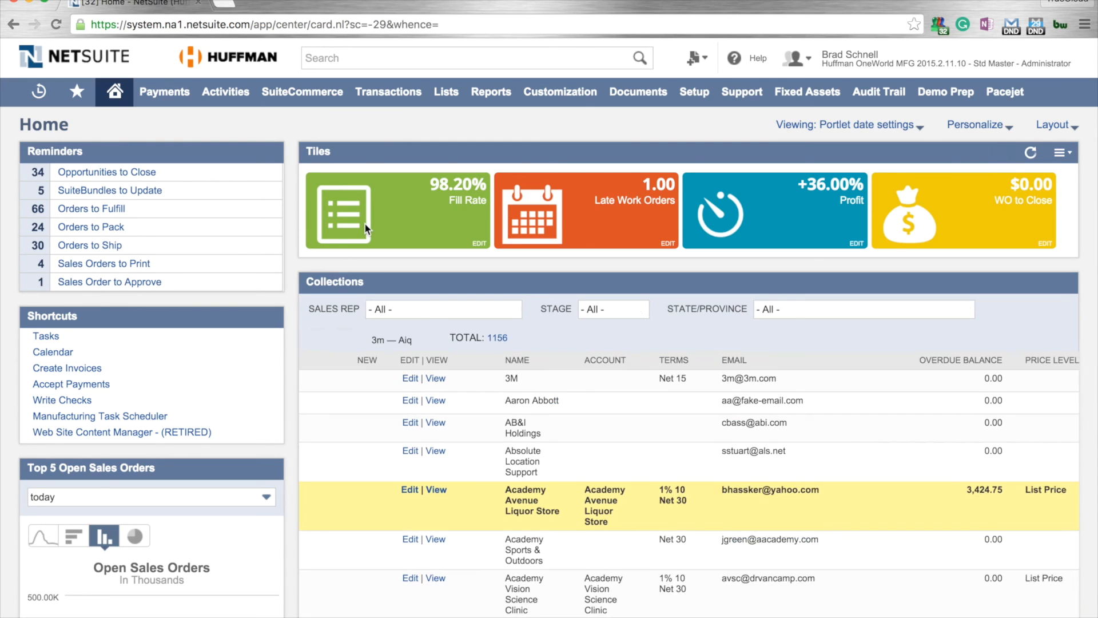
{"action": "scroll", "scroll_direction": "down", "scroll_amount": 3}
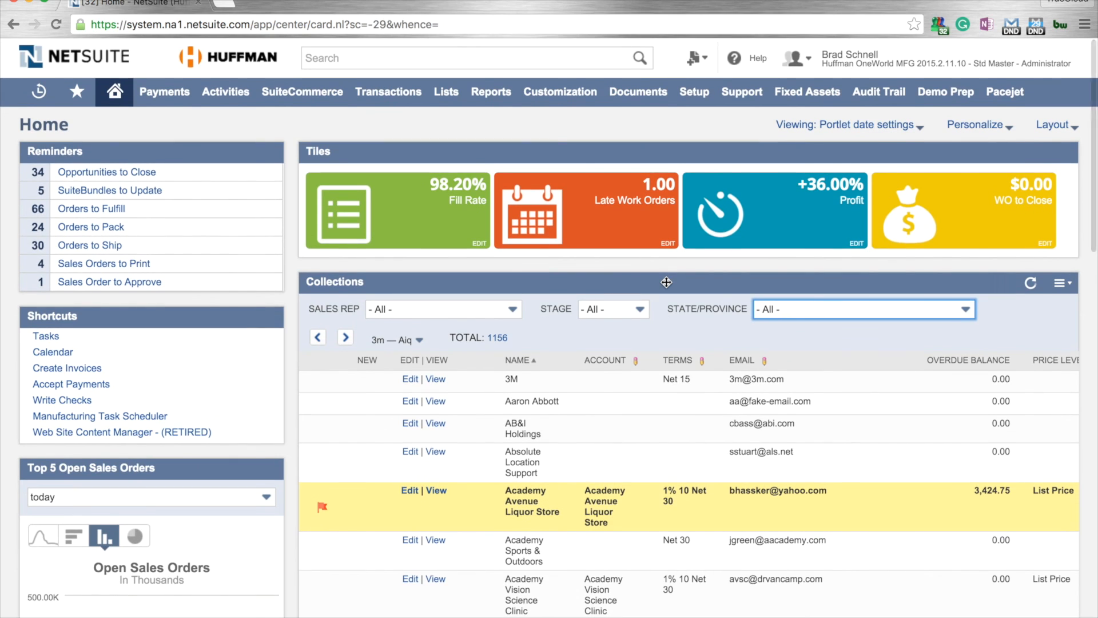
{"action": "mouse_move", "coordinate": [803, 345]}
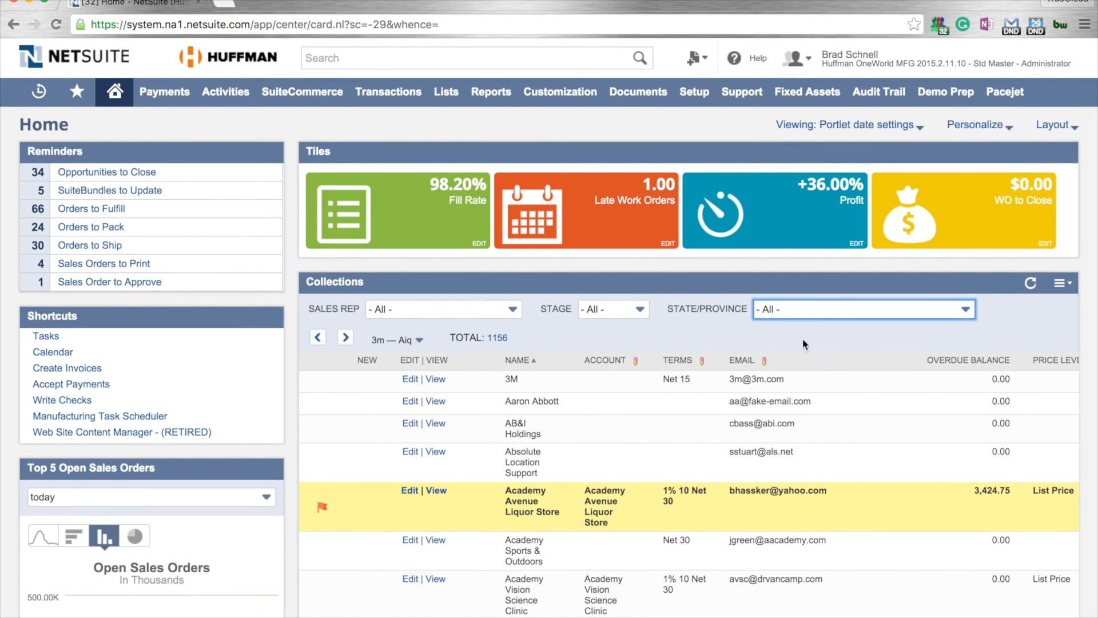